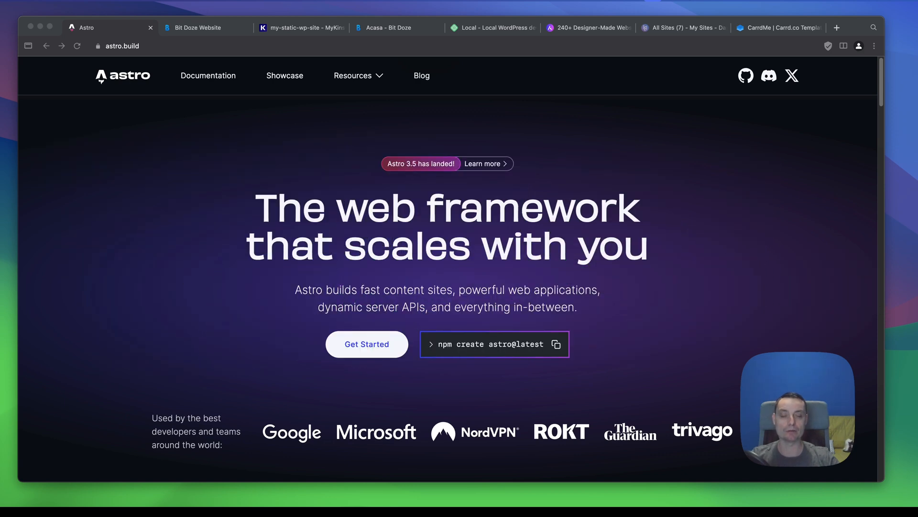
mouse_move(451, 202)
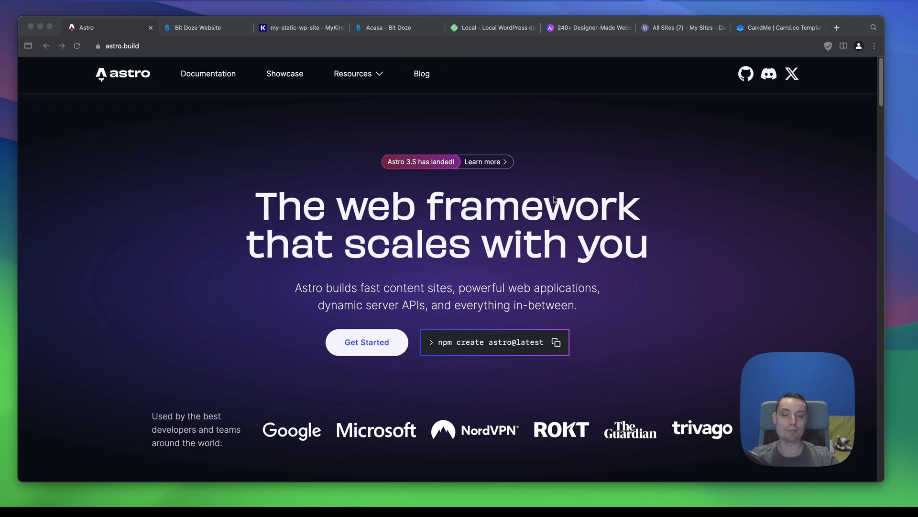
mouse_move(611, 230)
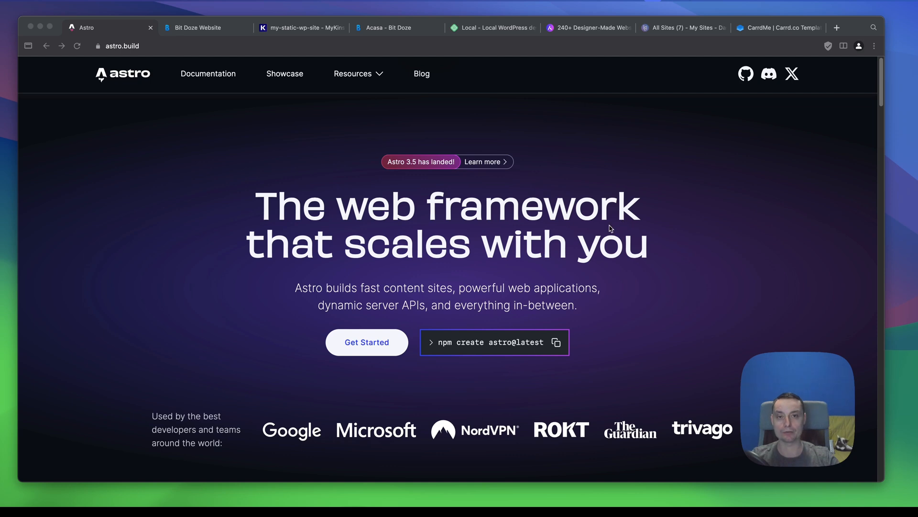
mouse_move(645, 256)
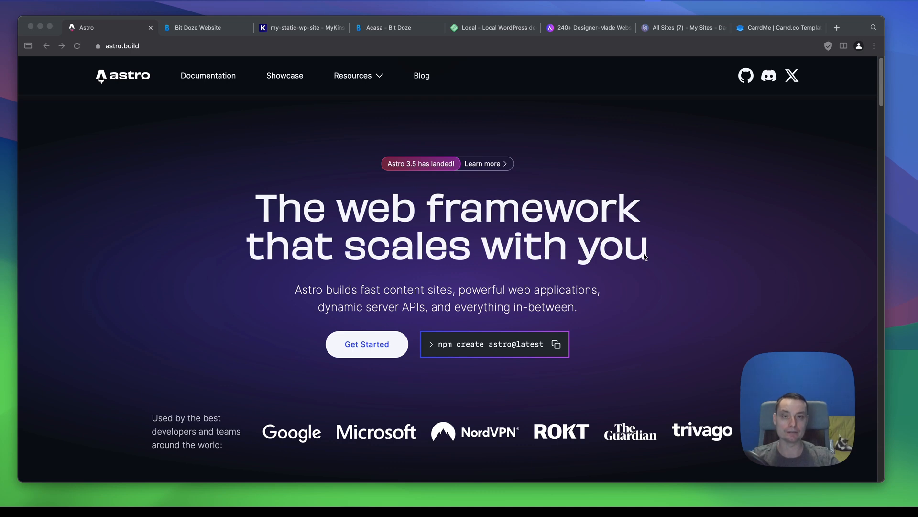
mouse_move(687, 236)
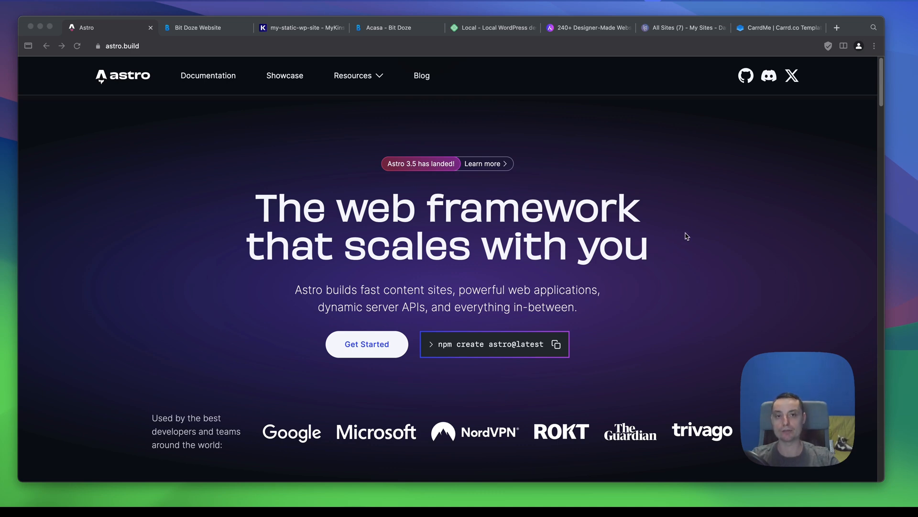
mouse_move(692, 237)
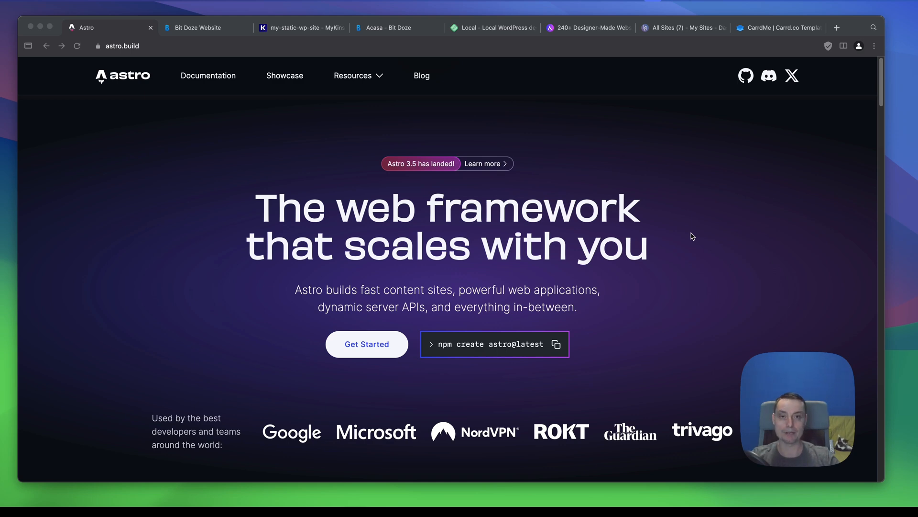
mouse_move(667, 219)
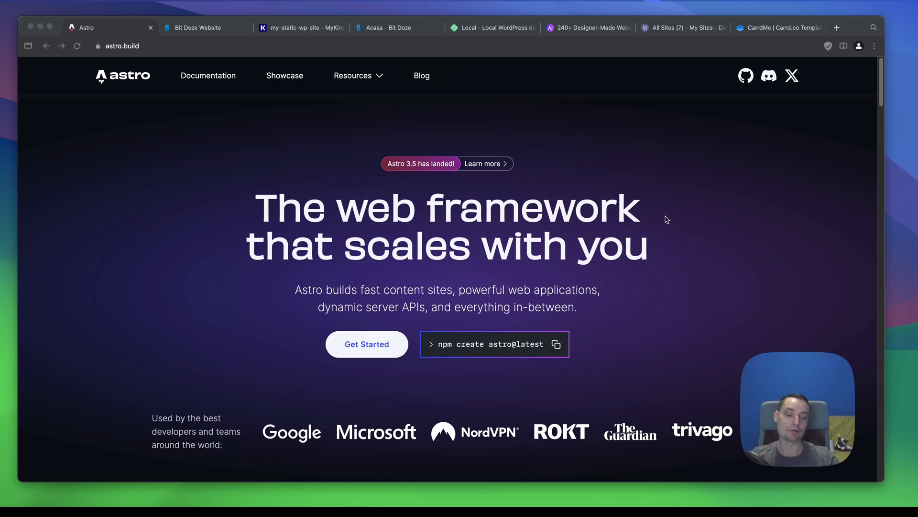
mouse_move(660, 214)
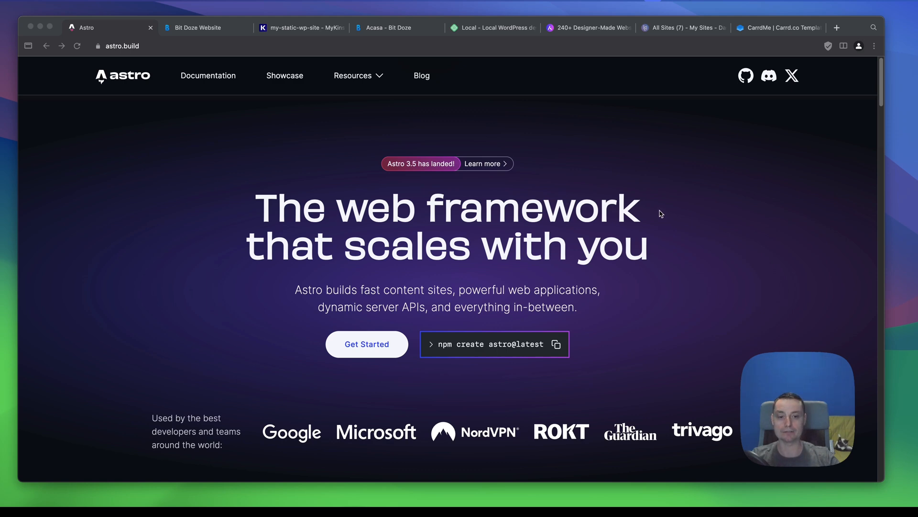
mouse_move(654, 220)
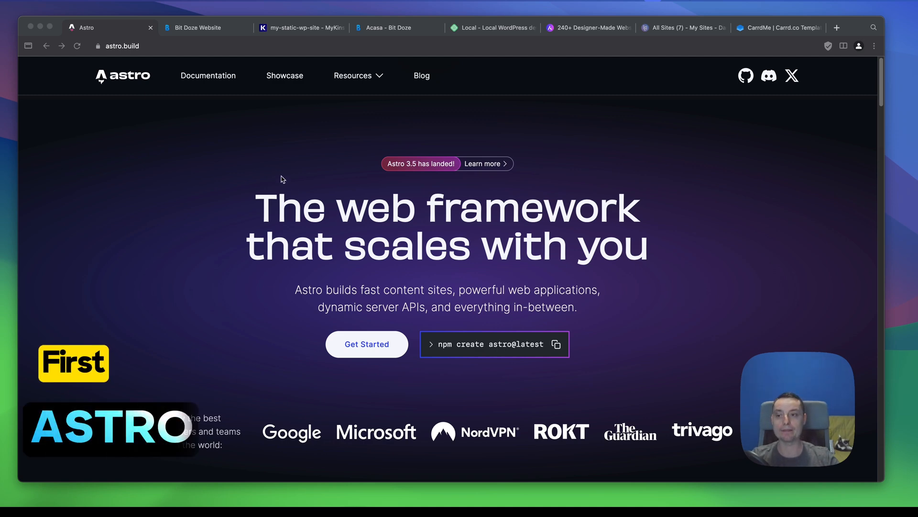
mouse_move(446, 239)
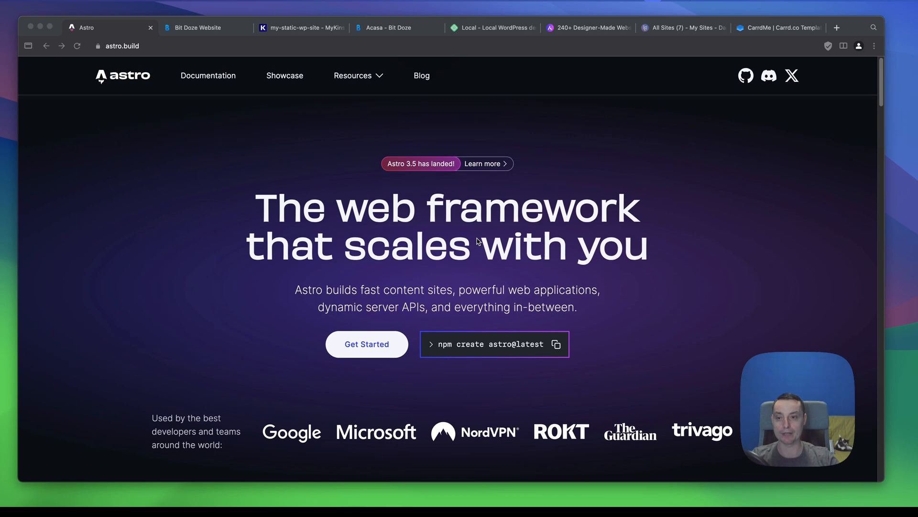
mouse_move(491, 188)
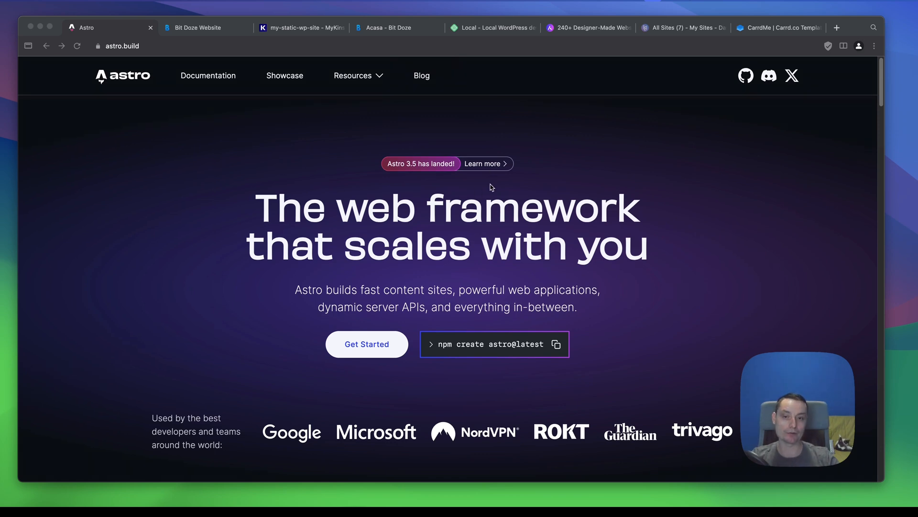
mouse_move(454, 169)
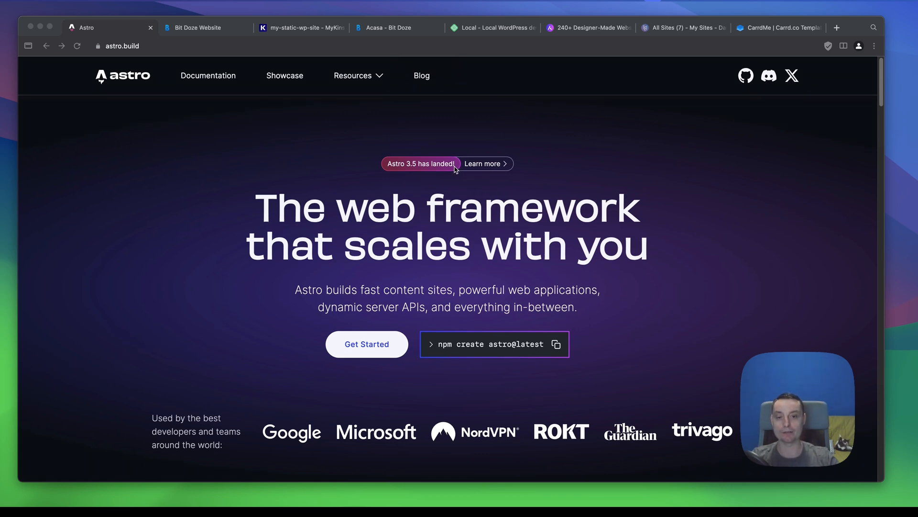
mouse_move(620, 201)
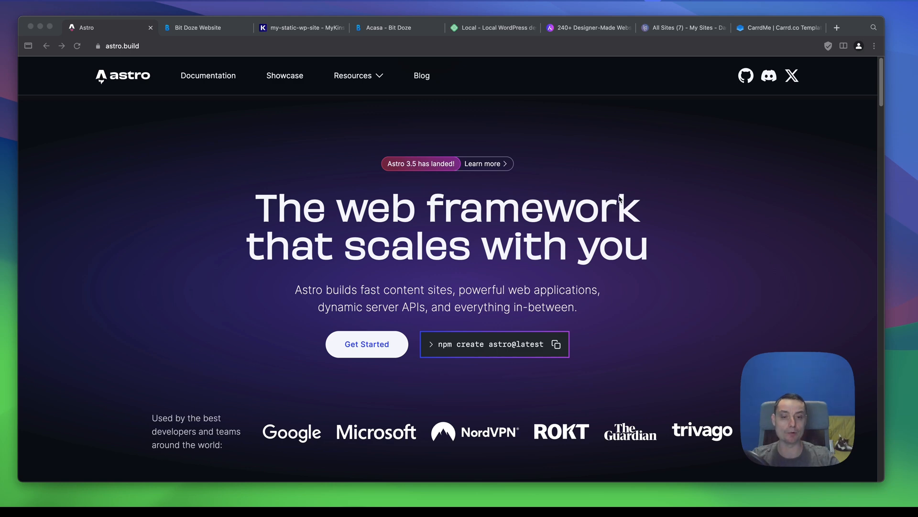
Browse Astro's Resources > Themes gallery, scrolling down through All Themes.
scroll("down", 3)
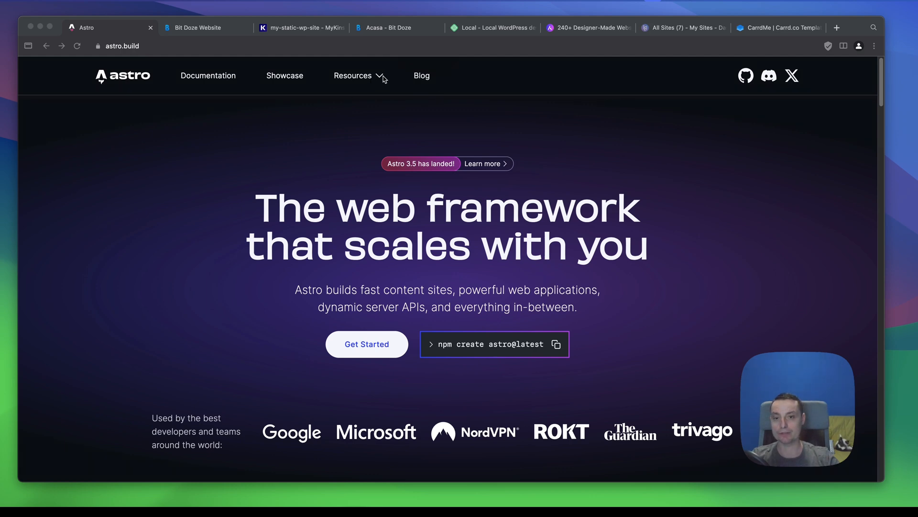
left_click(352, 76)
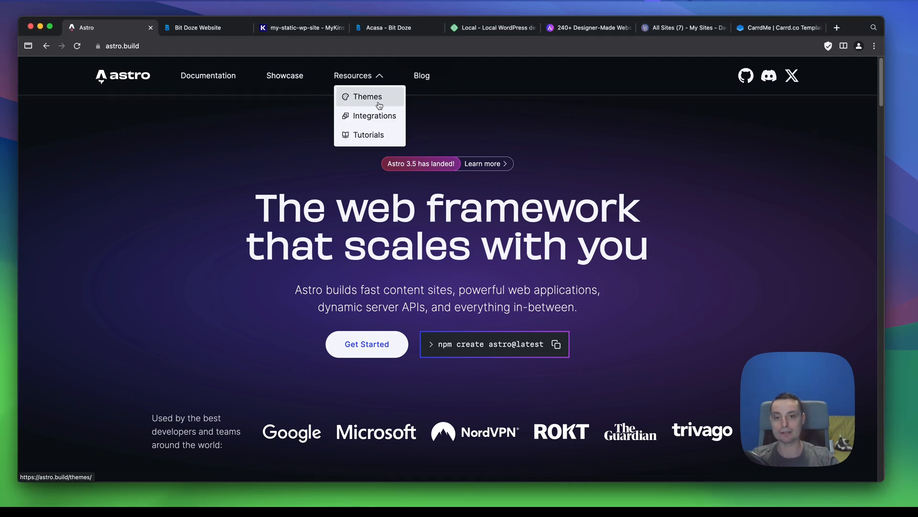
left_click(367, 97)
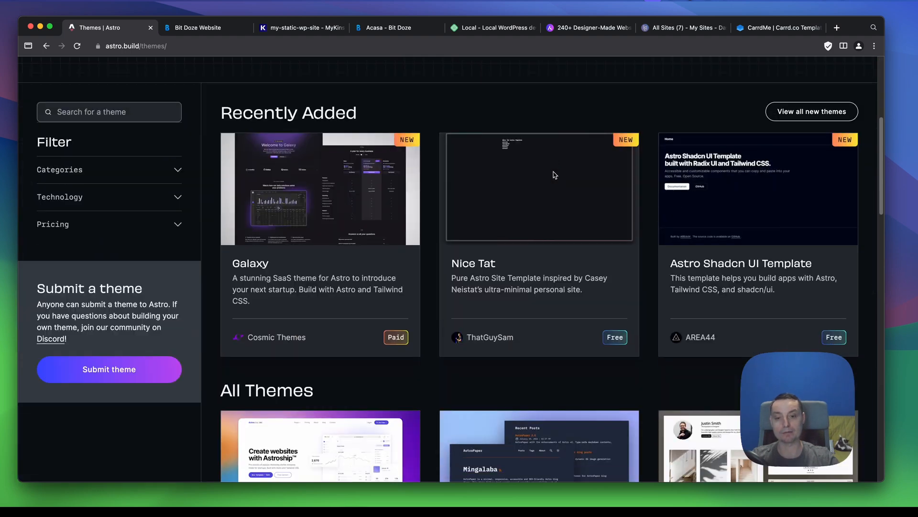
scroll("down", 3)
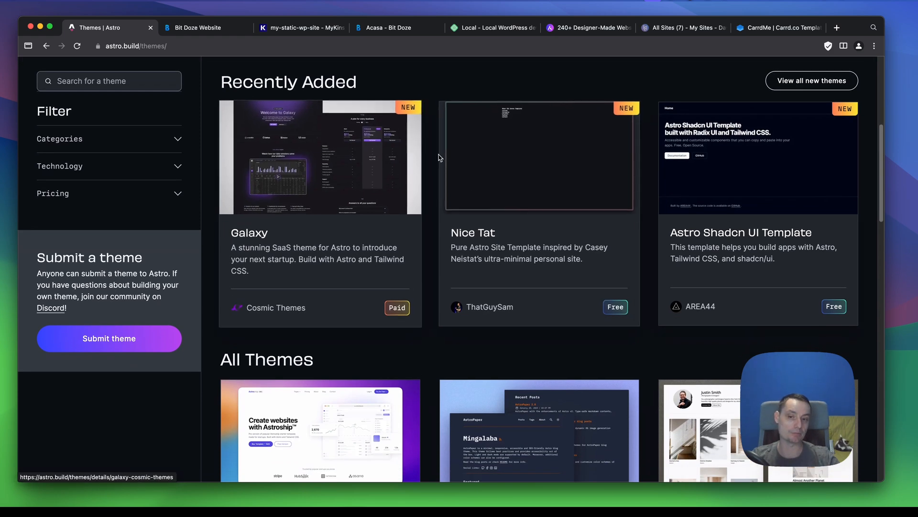
scroll("down", 3)
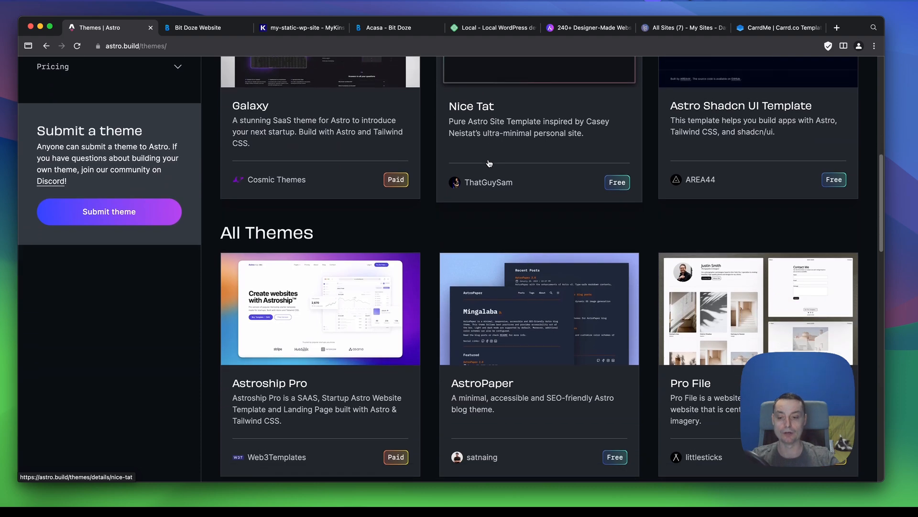
scroll("down", 3)
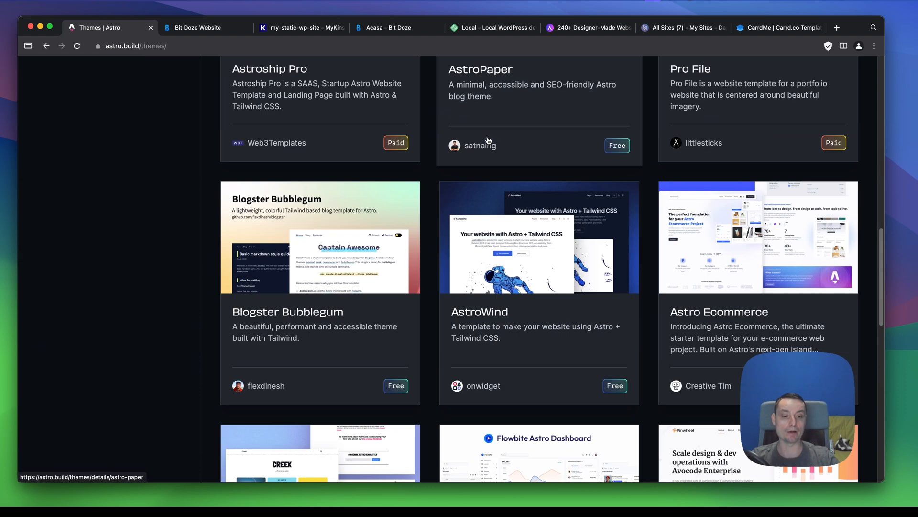
scroll("down", 3)
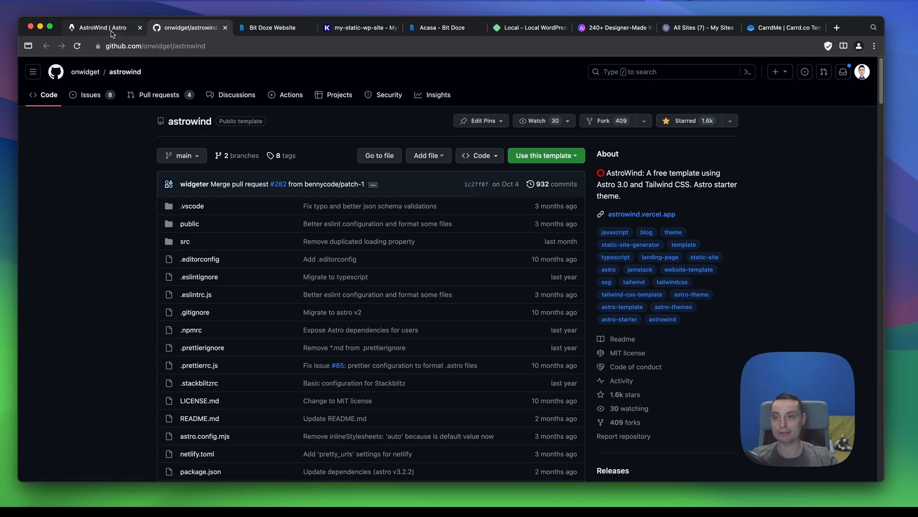
Look through the AstroWind live demo homepage from top to bottom.
left_click(642, 214)
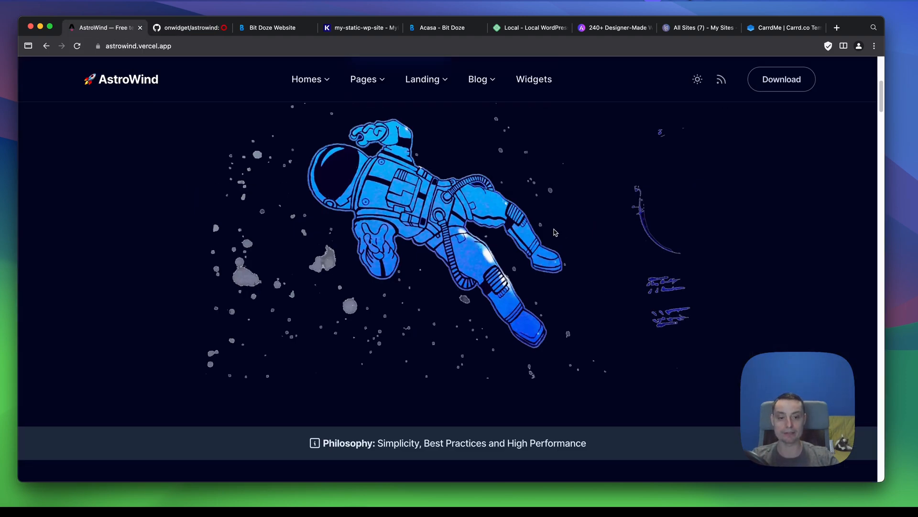
scroll("down", 3)
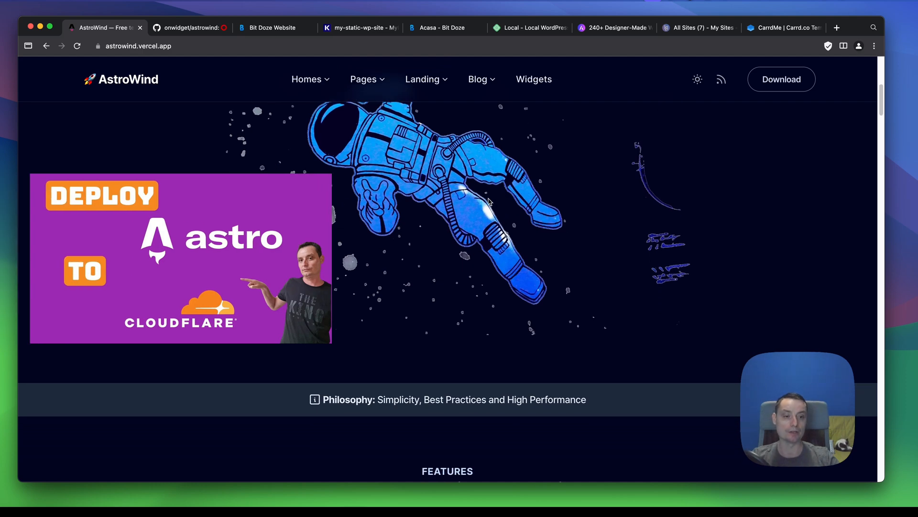
scroll("down", 3)
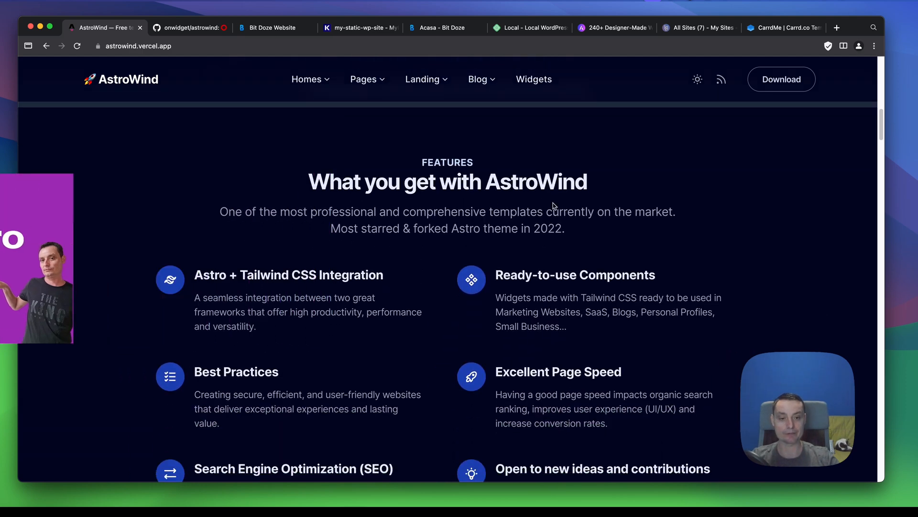
scroll("down", 3)
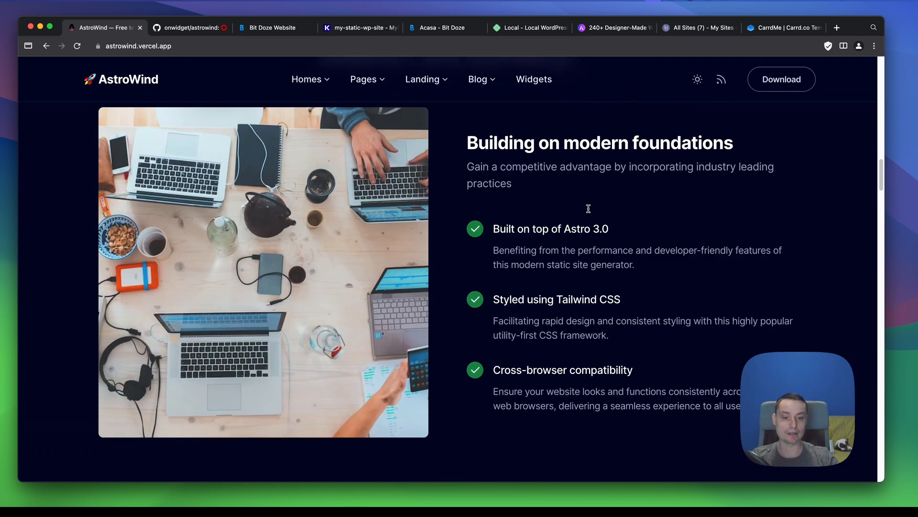
scroll("down", 3)
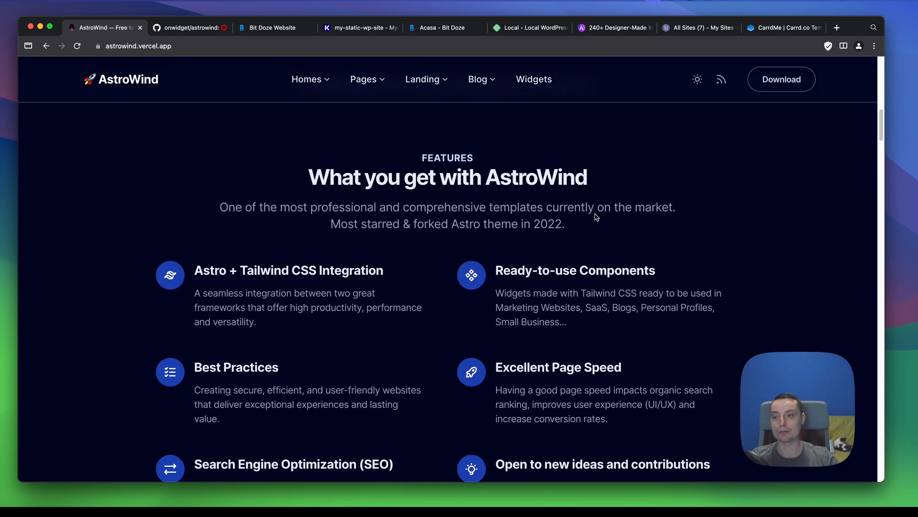
scroll("up", 3)
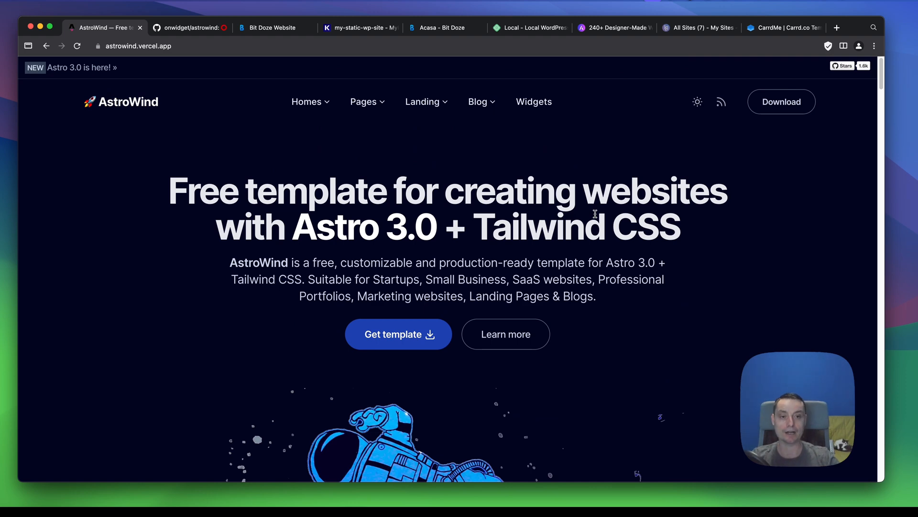
mouse_move(572, 164)
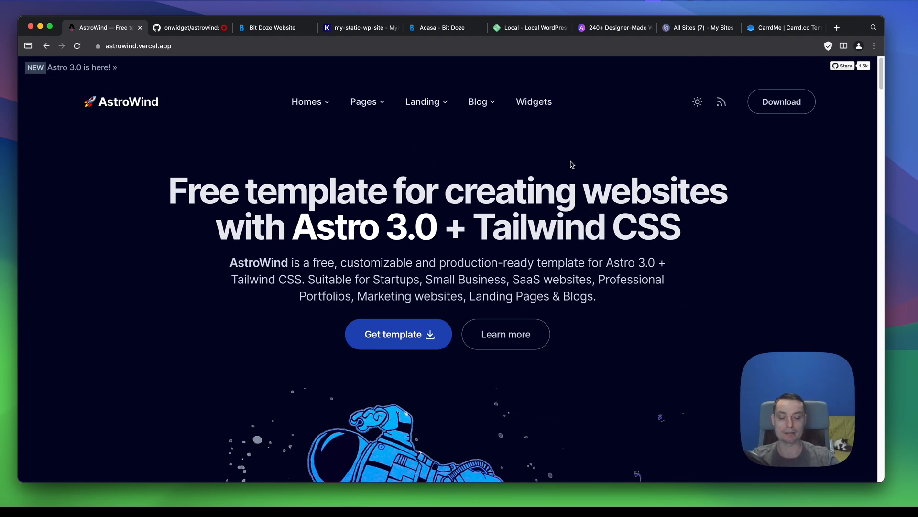
scroll("down", 3)
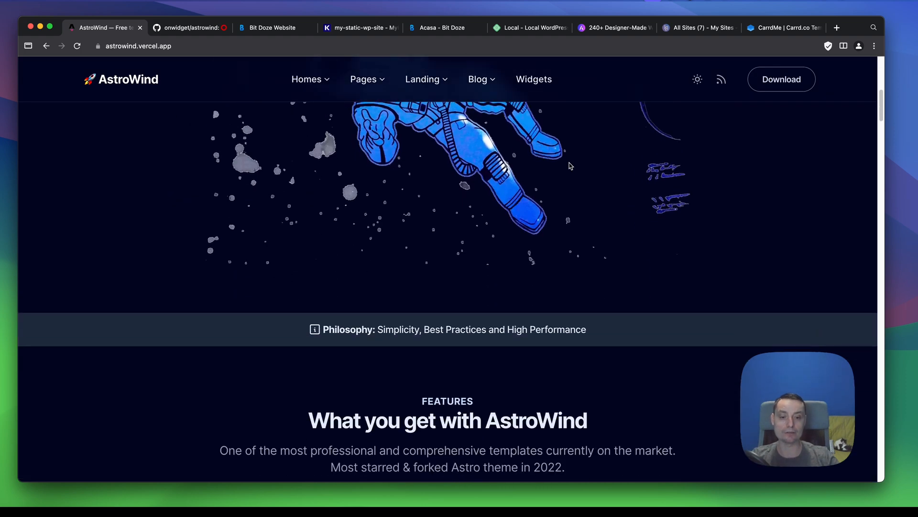
scroll("down", 3)
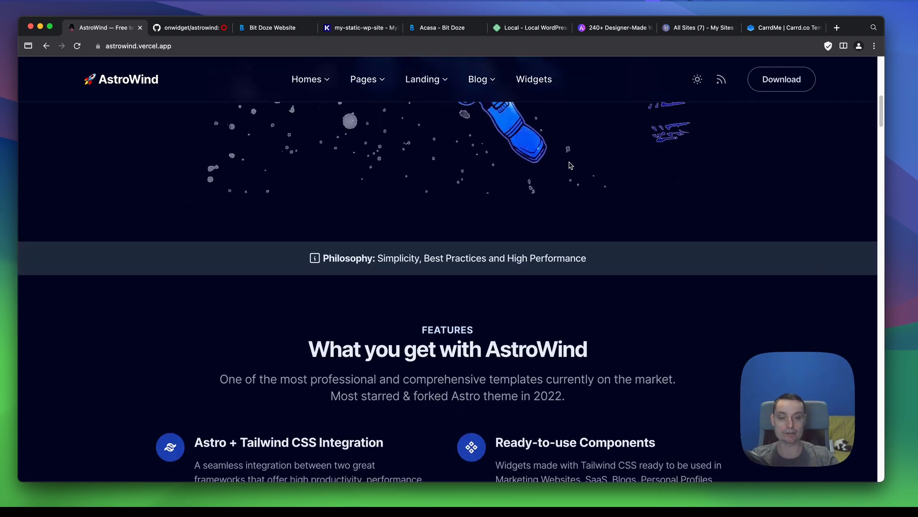
scroll("down", 3)
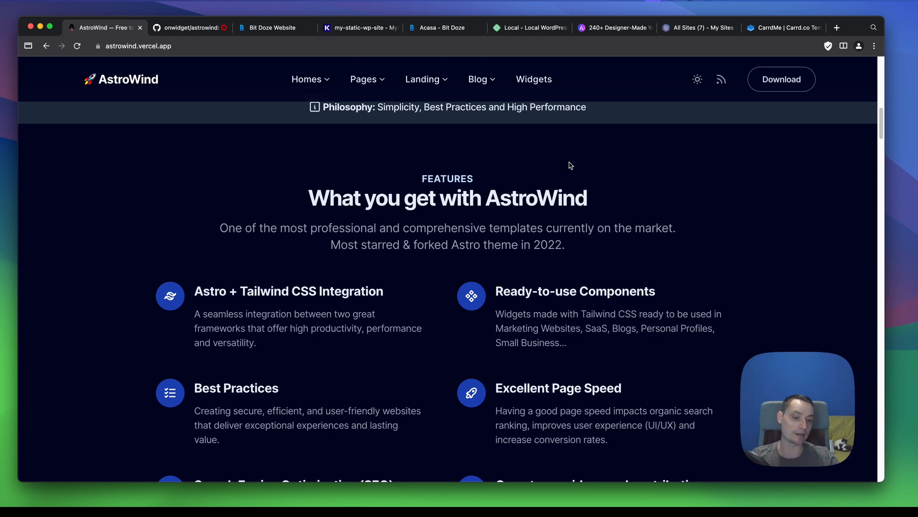
scroll("down", 3)
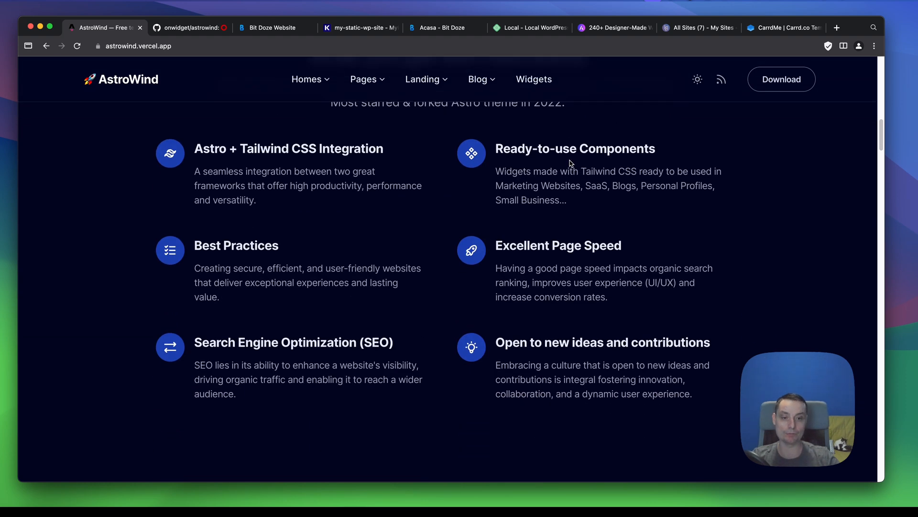
scroll("down", 3)
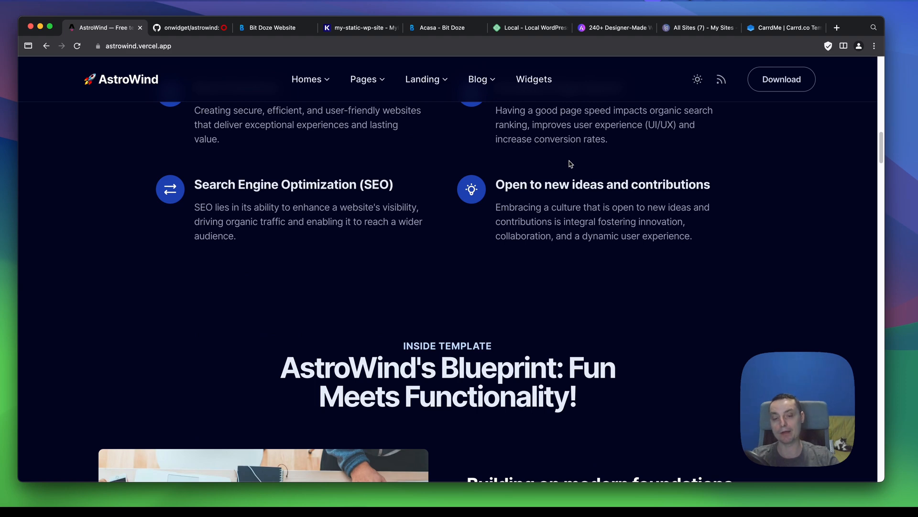
scroll("down", 3)
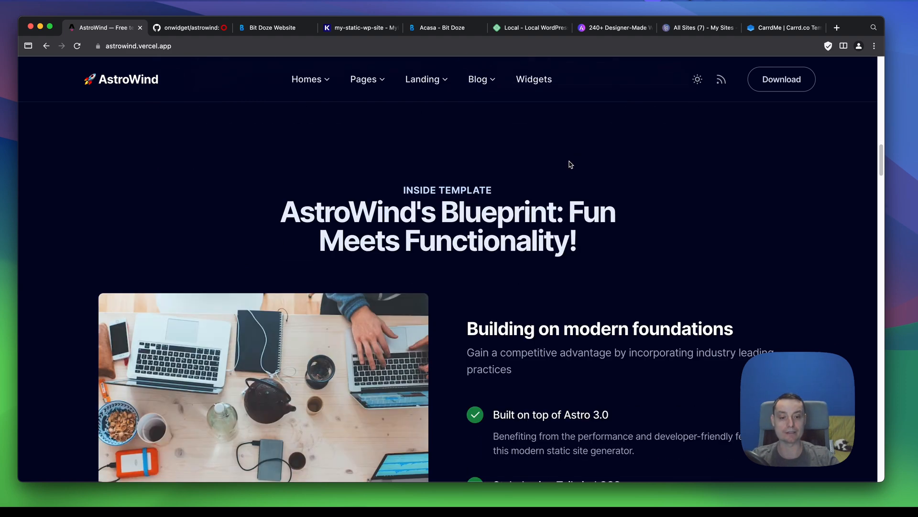
scroll("down", 3)
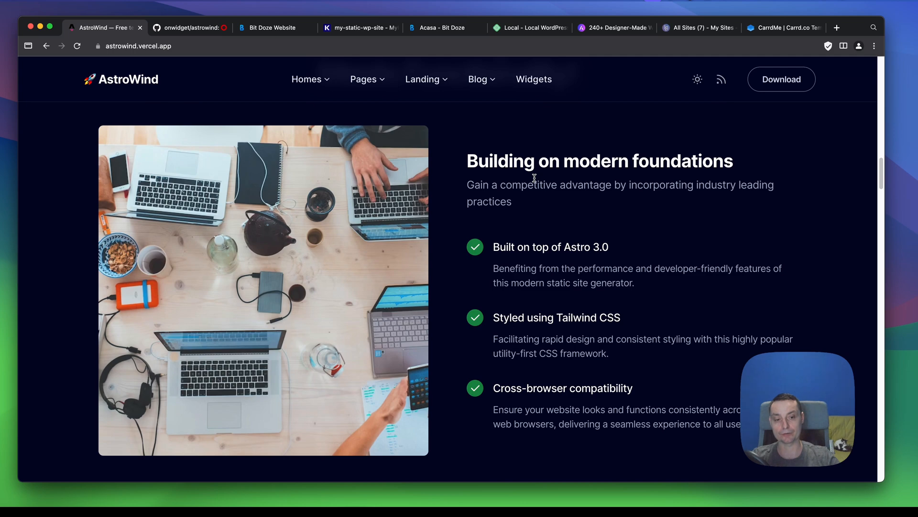
scroll("down", 3)
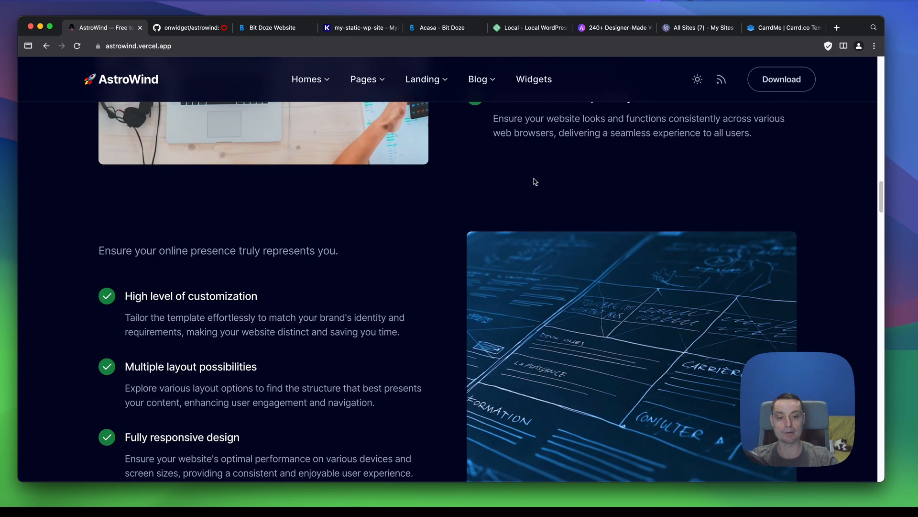
scroll("down", 3)
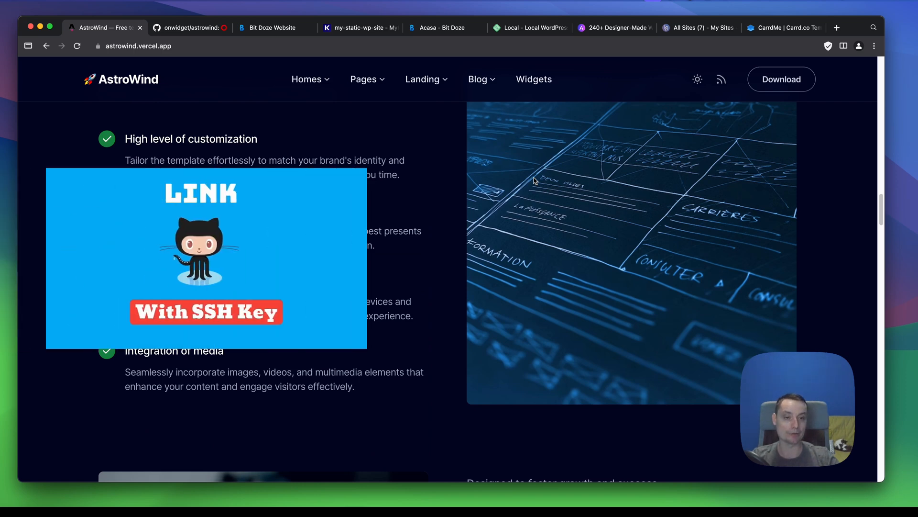
scroll("down", 3)
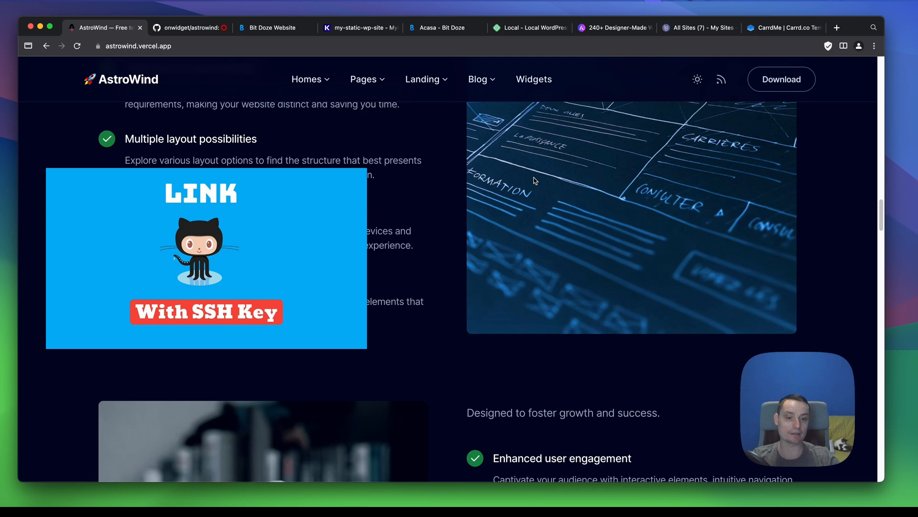
scroll("down", 3)
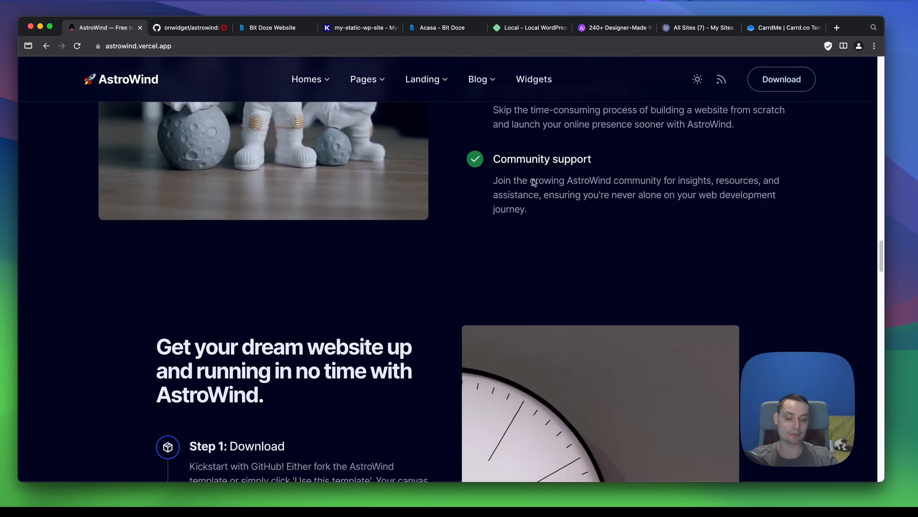
scroll("down", 3)
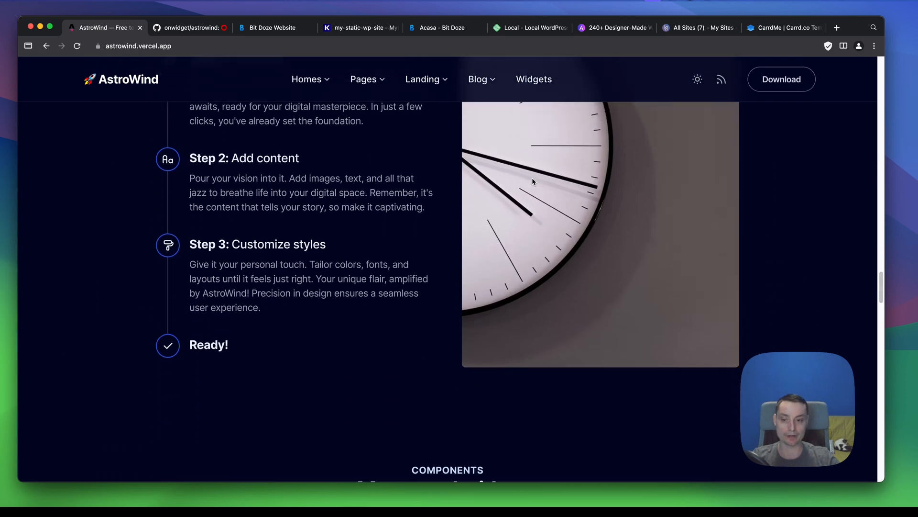
scroll("down", 3)
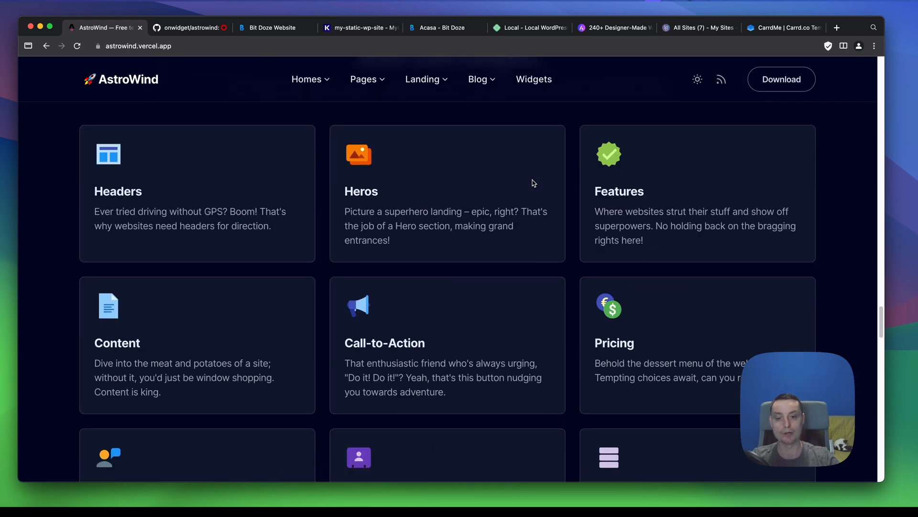
Switch the demo to its light theme and view the Services page from the Pages menu.
left_click(697, 79)
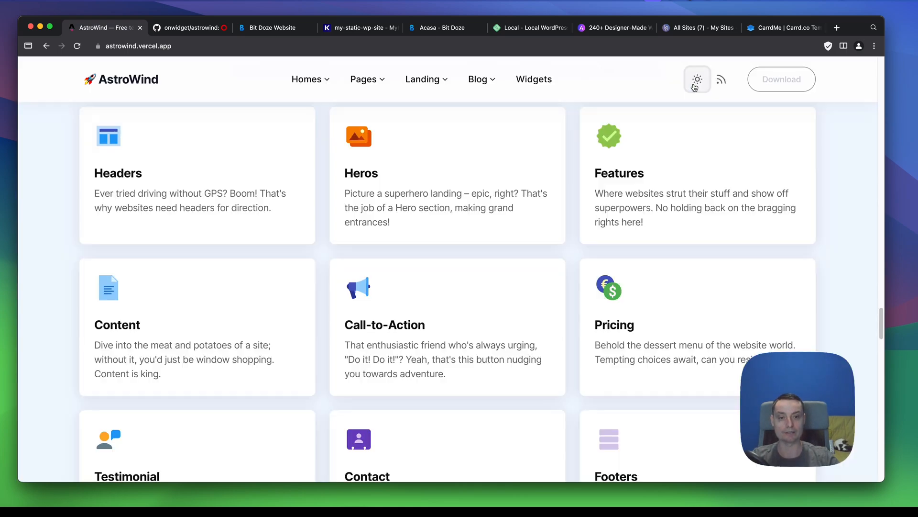
scroll("down", 3)
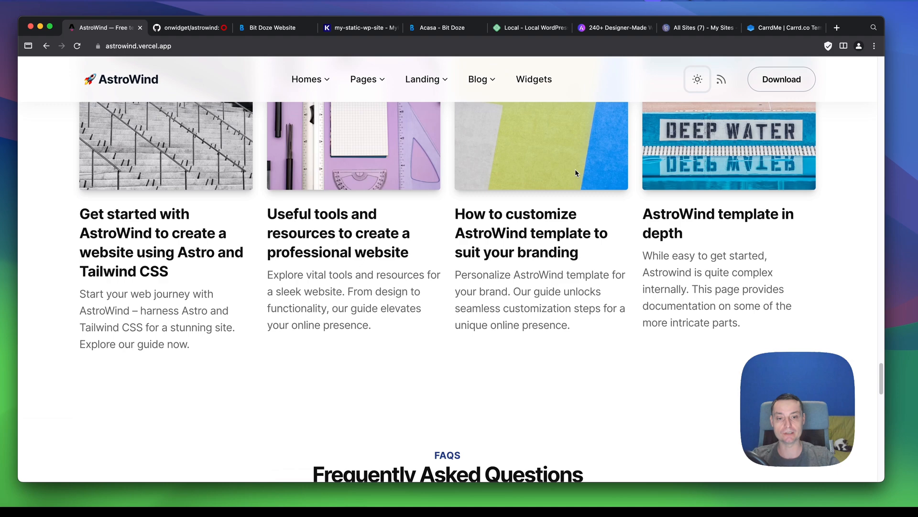
scroll("down", 3)
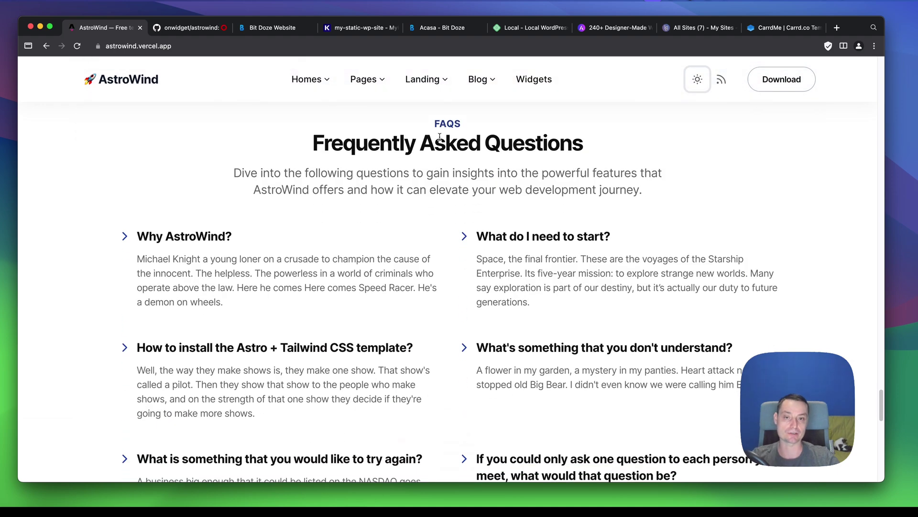
left_click(363, 80)
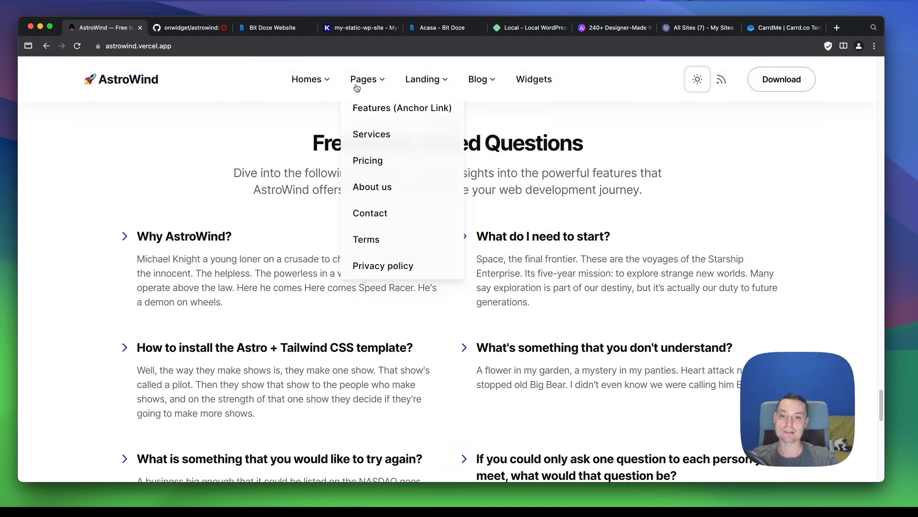
left_click(372, 134)
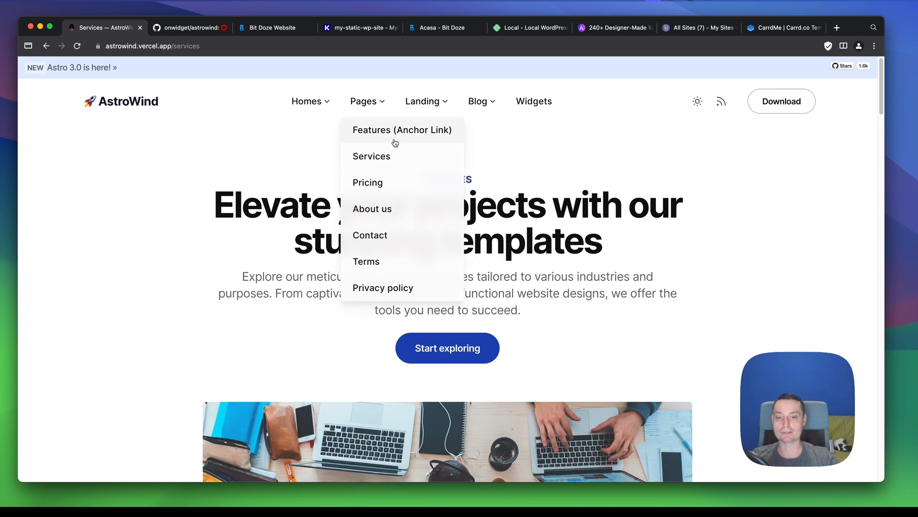
scroll("down", 3)
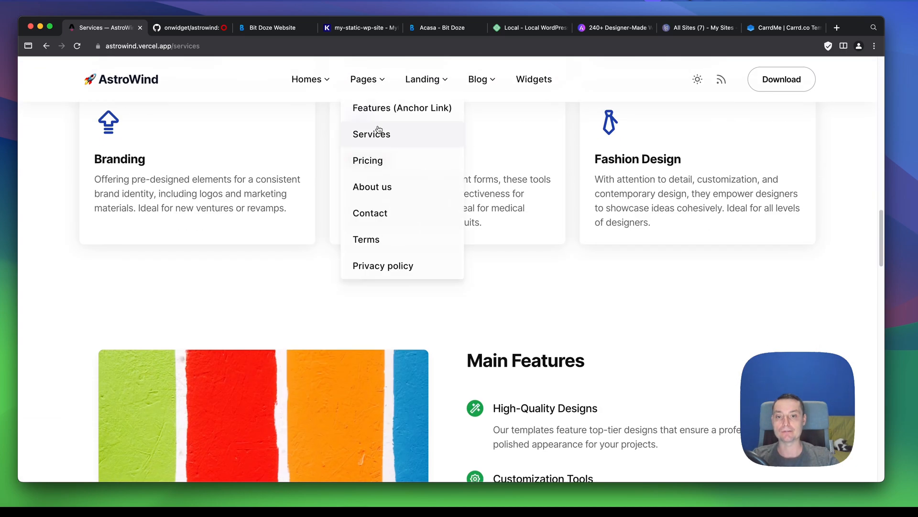
mouse_move(377, 87)
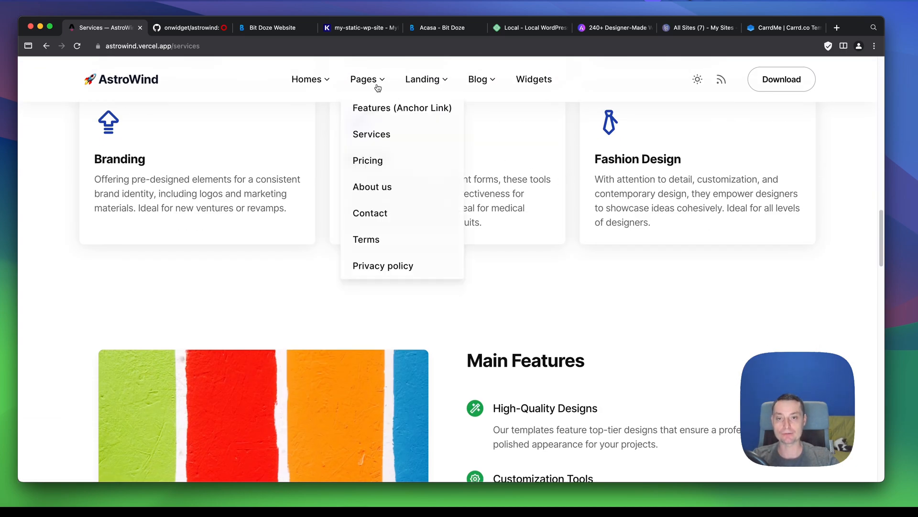
View the Pricing page with Basic, Standard and Premium plans, then move to the Astra templates gallery.
left_click(367, 161)
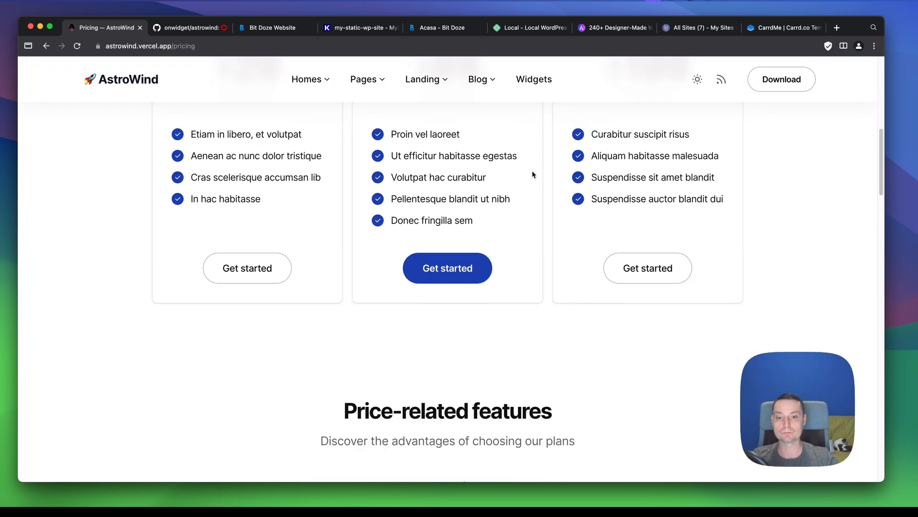
scroll("up", 3)
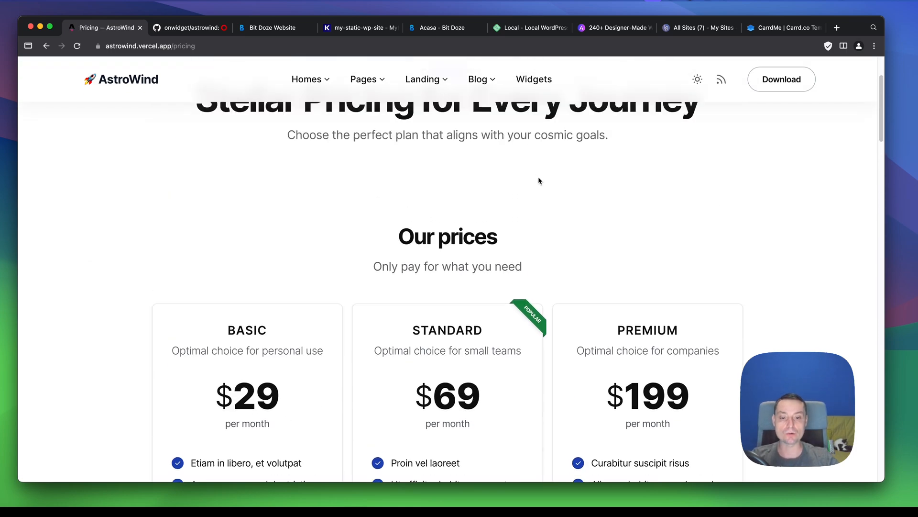
scroll("down", 3)
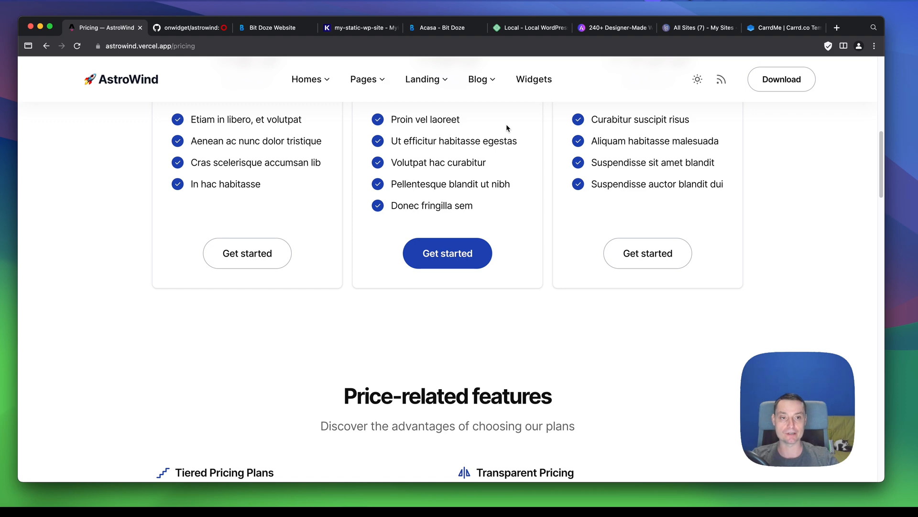
left_click(614, 26)
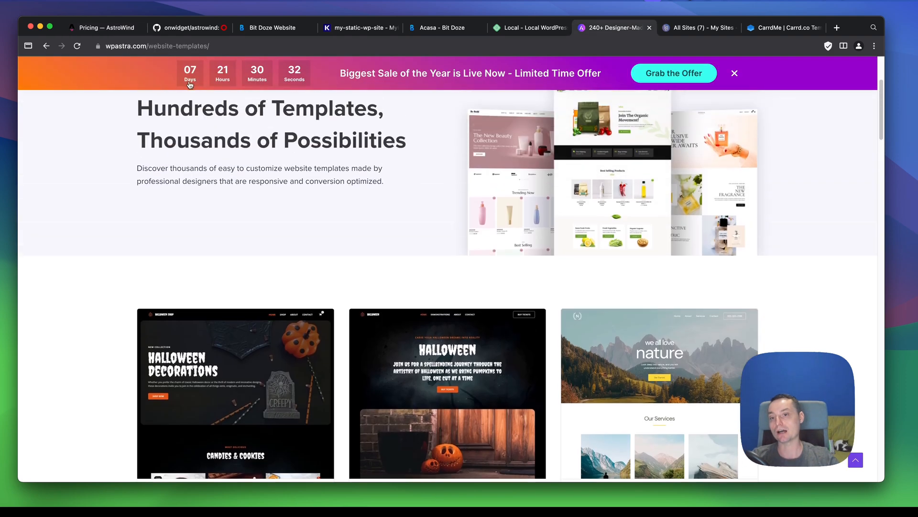
scroll("down", 3)
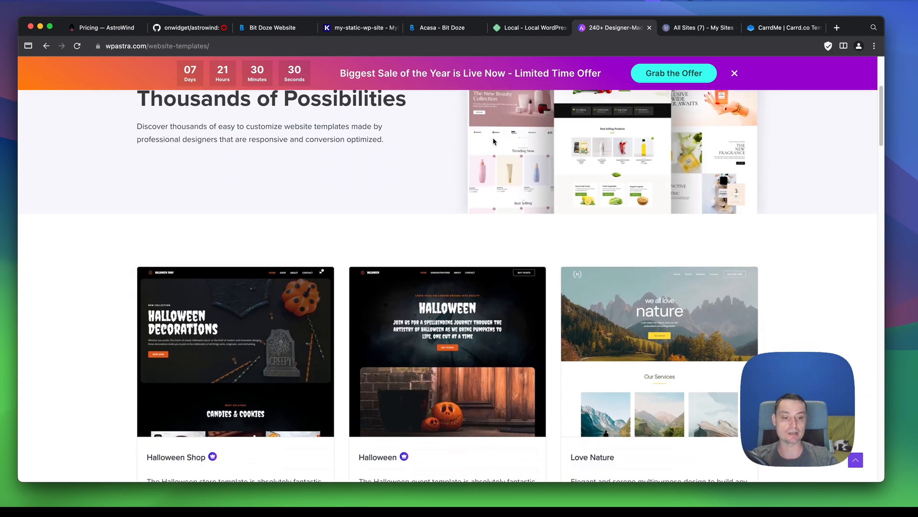
scroll("down", 3)
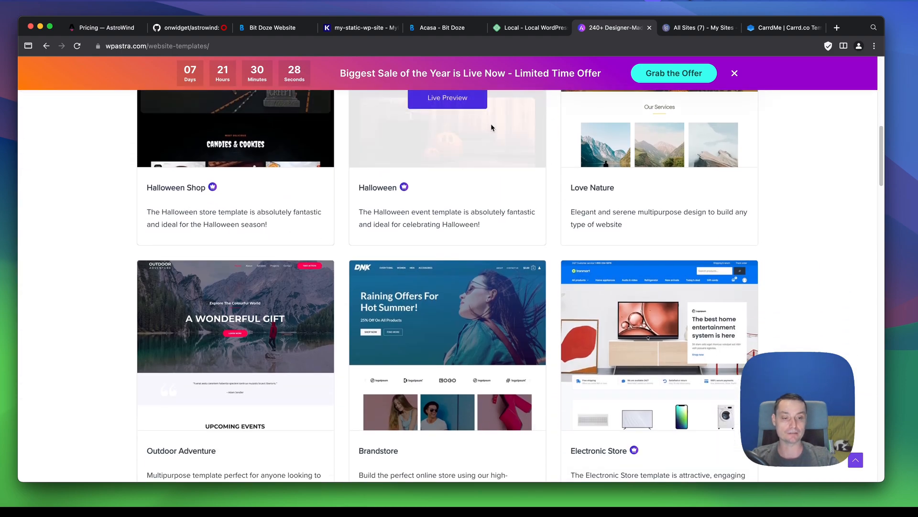
scroll("down", 3)
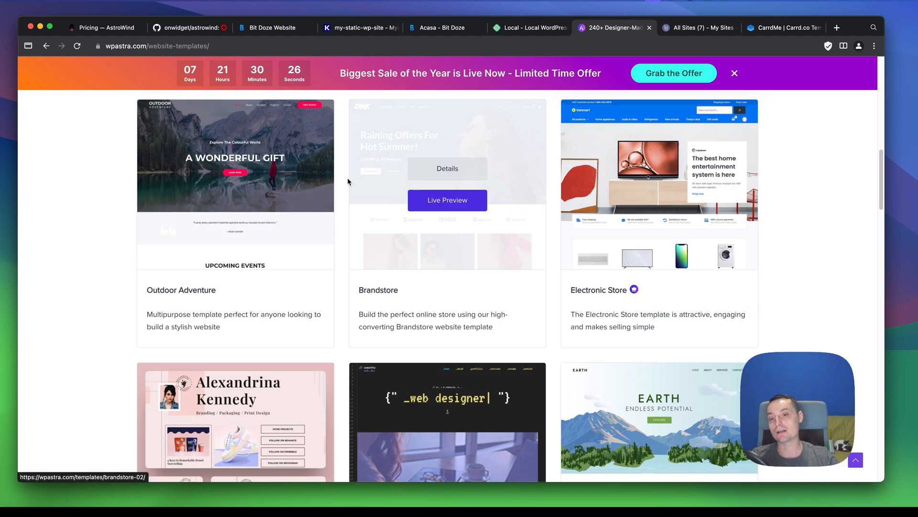
scroll("down", 3)
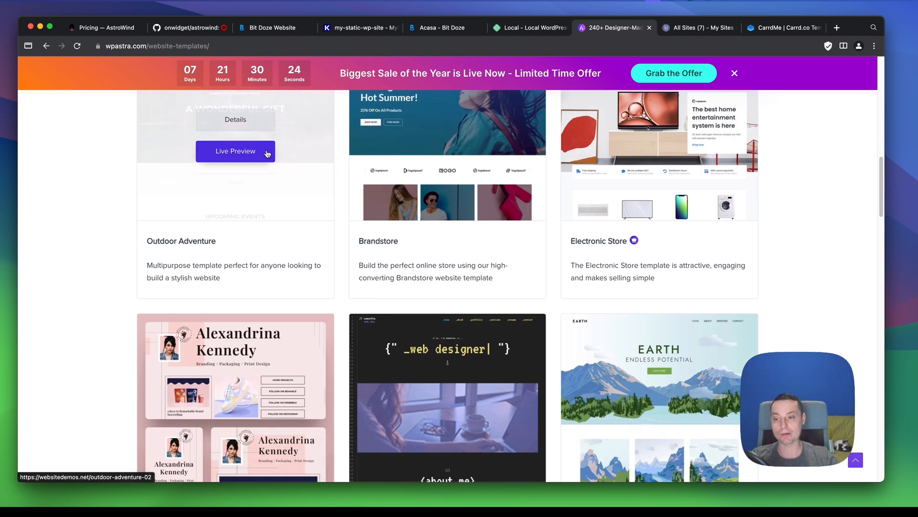
mouse_move(479, 190)
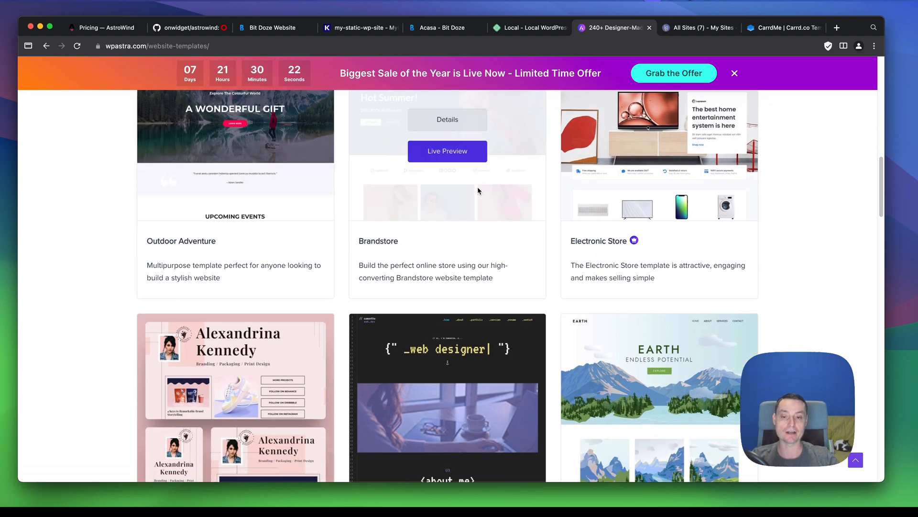
scroll("down", 3)
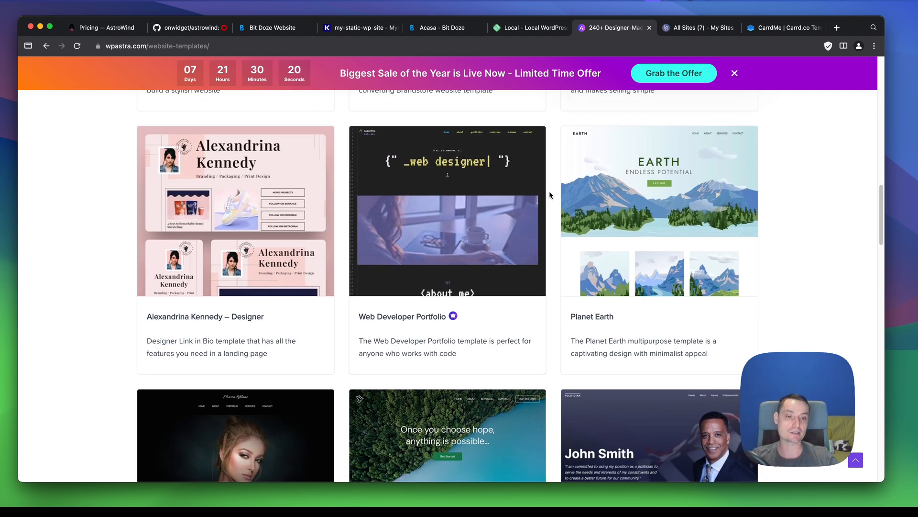
scroll("down", 3)
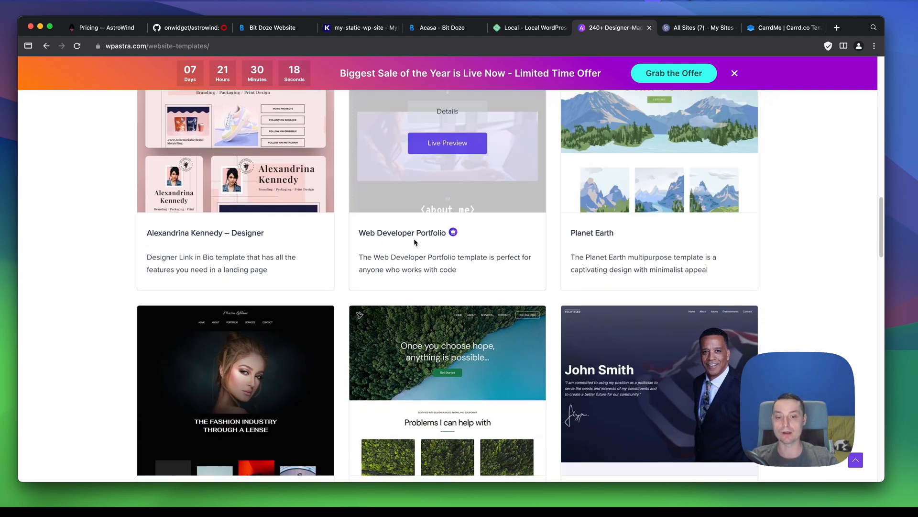
scroll("down", 3)
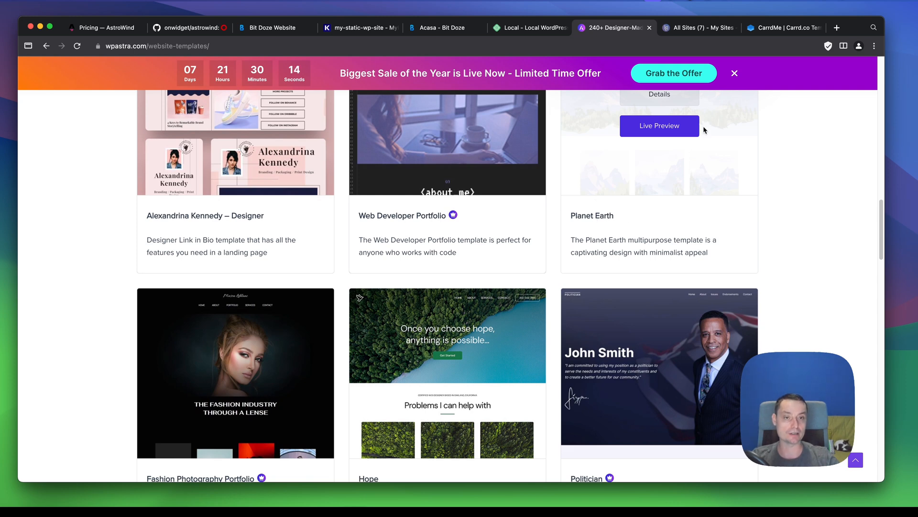
left_click(528, 27)
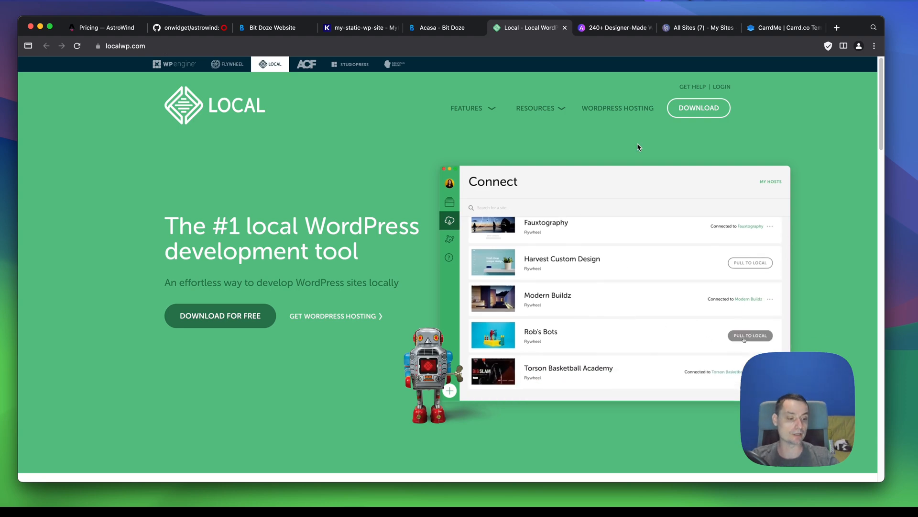
Show the Local WordPress tool's homepage, then move to the static Bit Doze site.
left_click(750, 336)
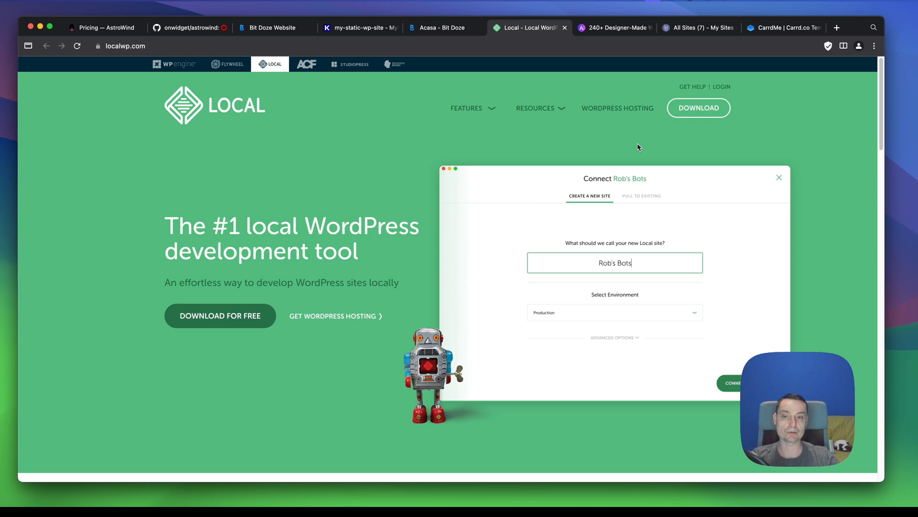
left_click(444, 26)
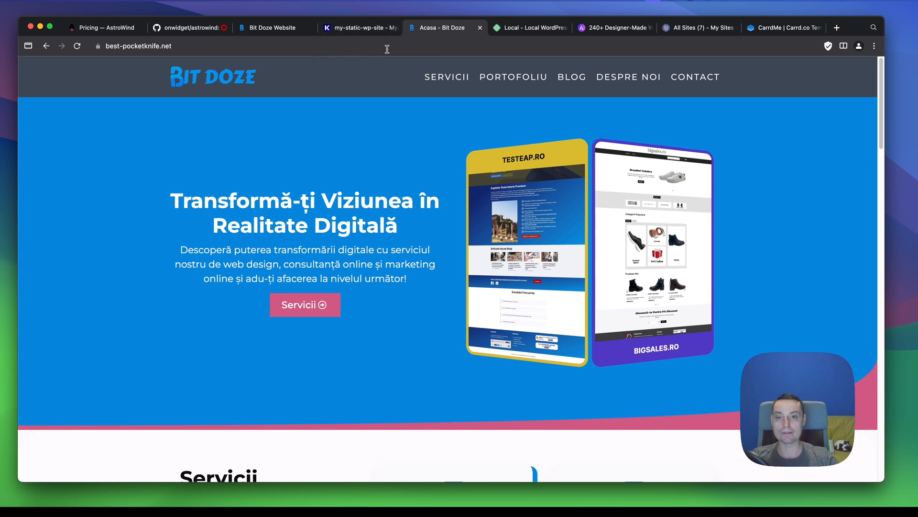
mouse_move(373, 93)
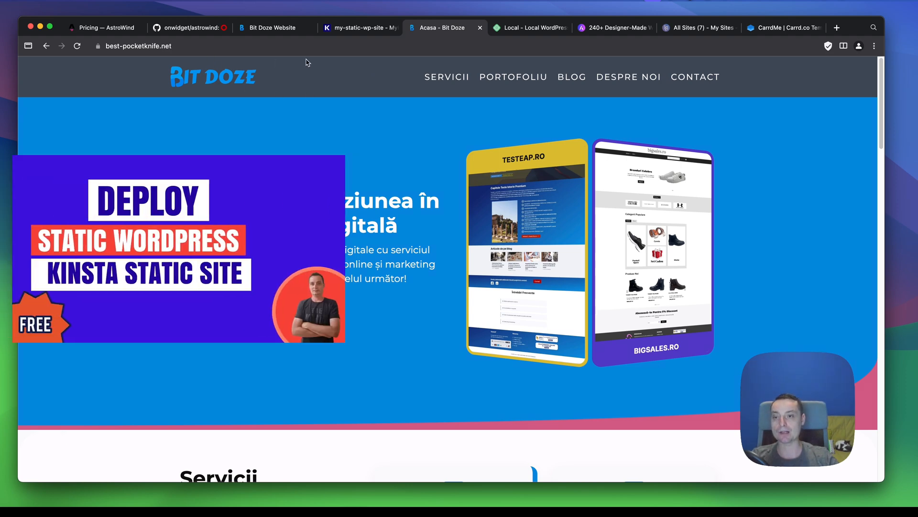
Scroll the best-pocketknife.net home page, view its Portofoliu page, then move to the Kinsta dashboard.
scroll("down", 3)
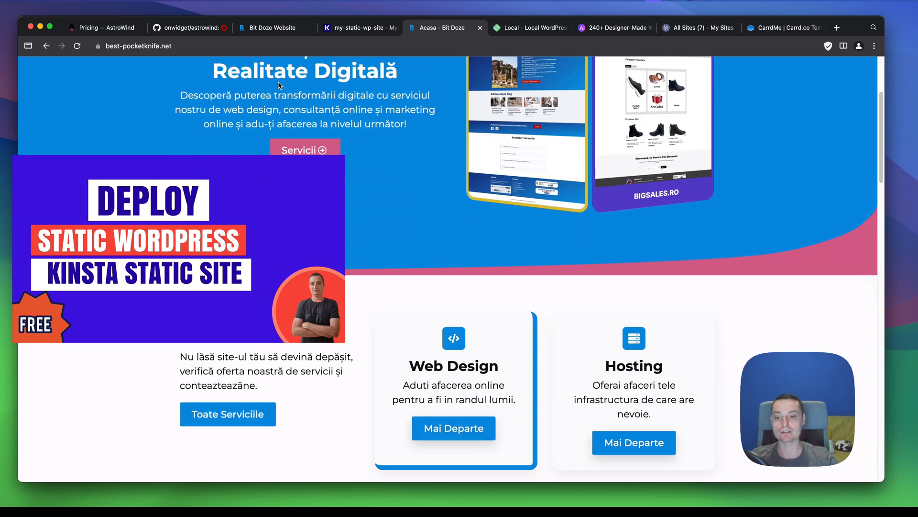
scroll("down", 3)
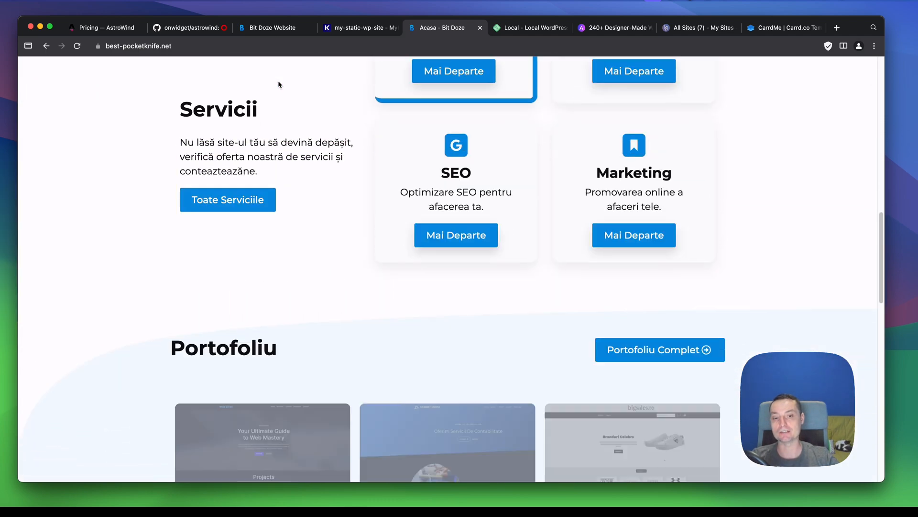
scroll("down", 3)
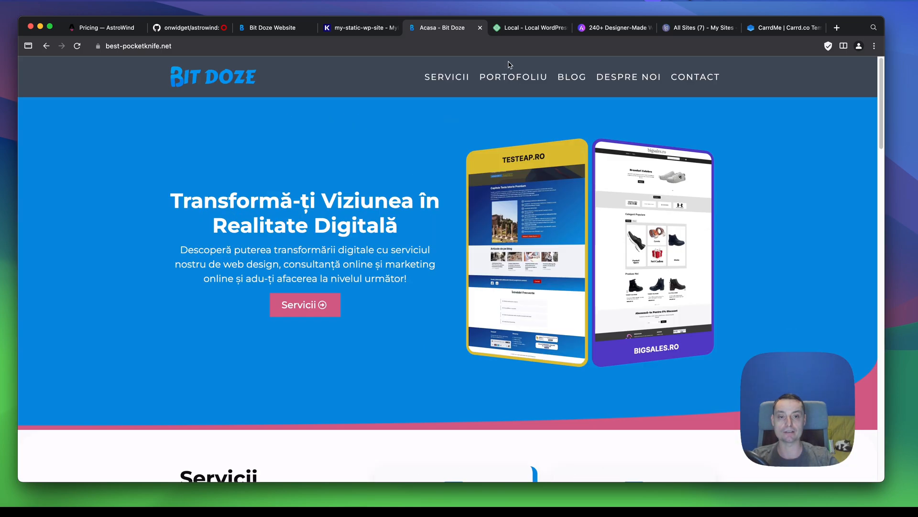
left_click(513, 77)
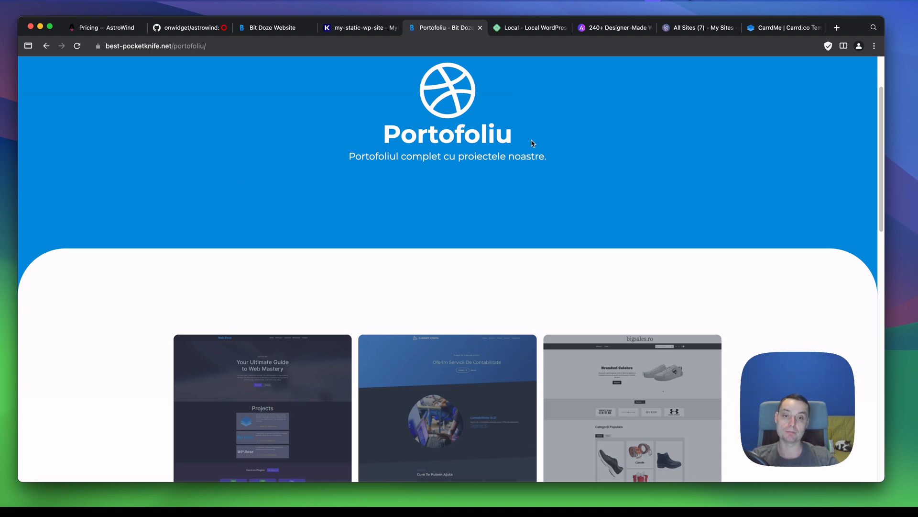
scroll("up", 3)
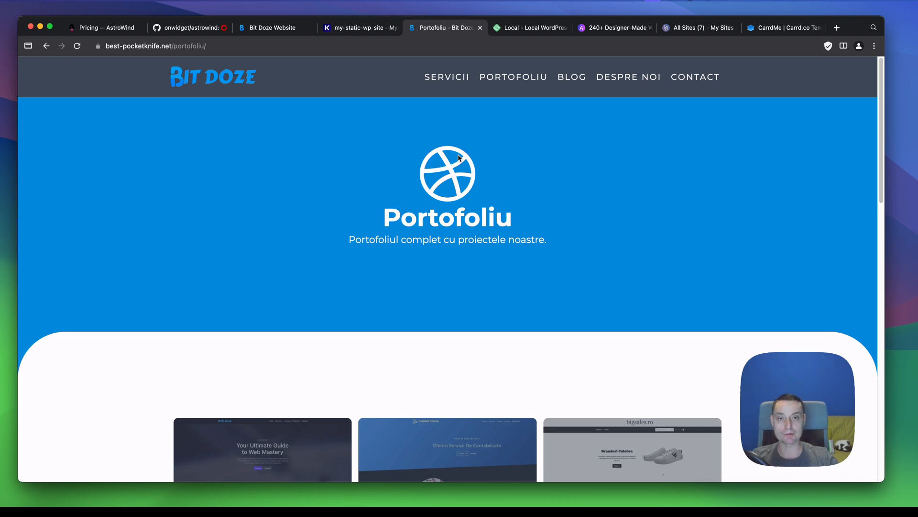
mouse_move(484, 150)
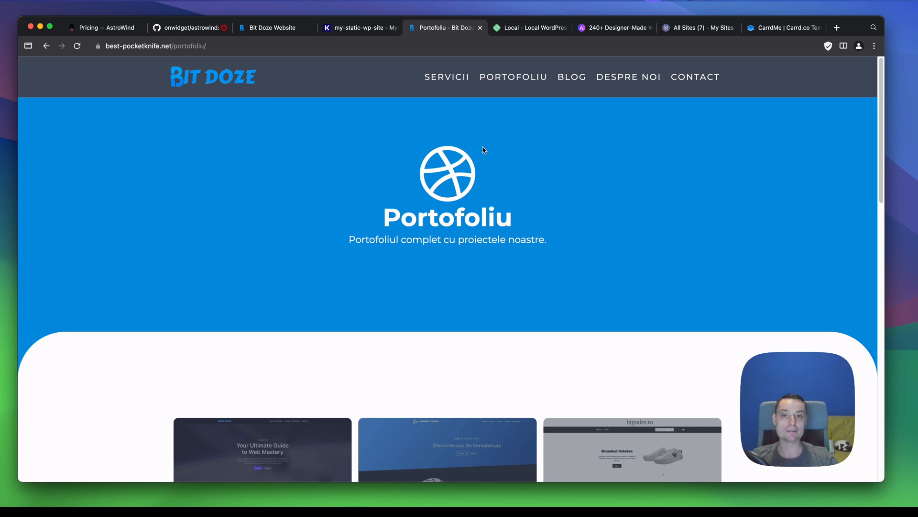
left_click(361, 27)
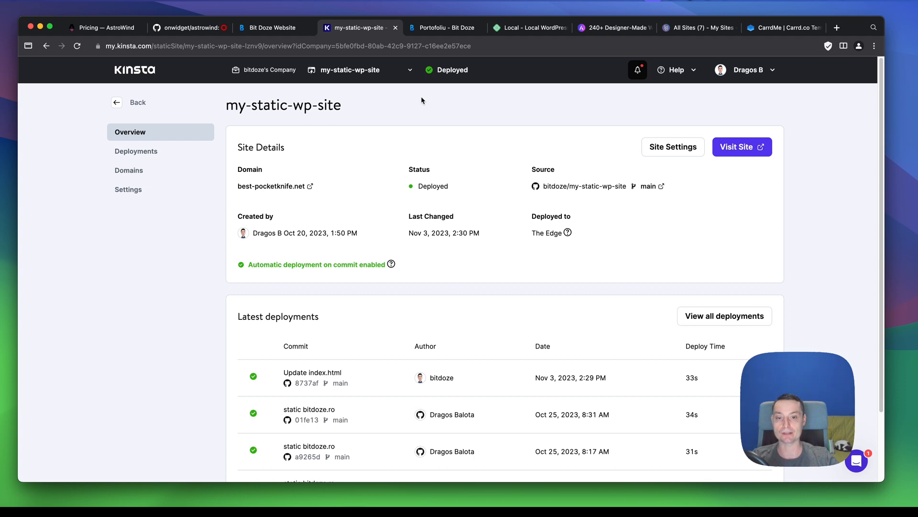
Review my-static-wp-site's details and latest deployments on Kinsta, then visit the live site.
scroll("down", 3)
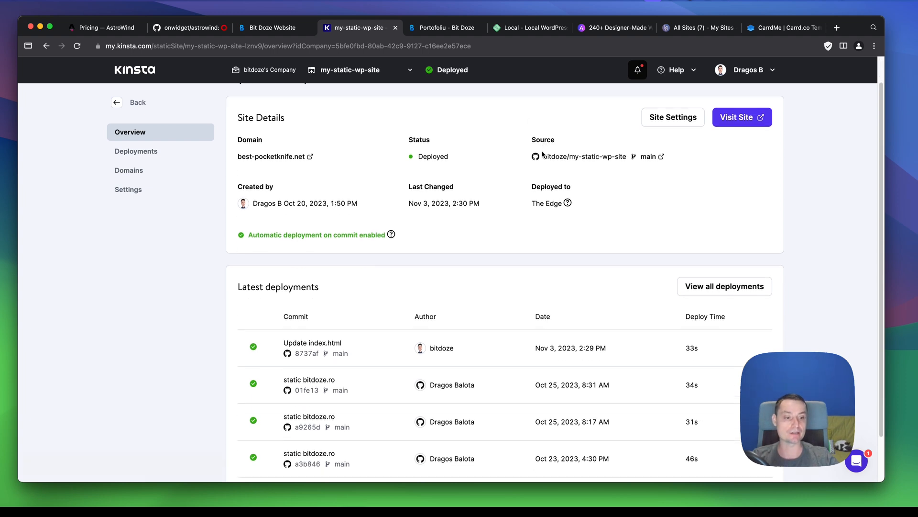
scroll("down", 3)
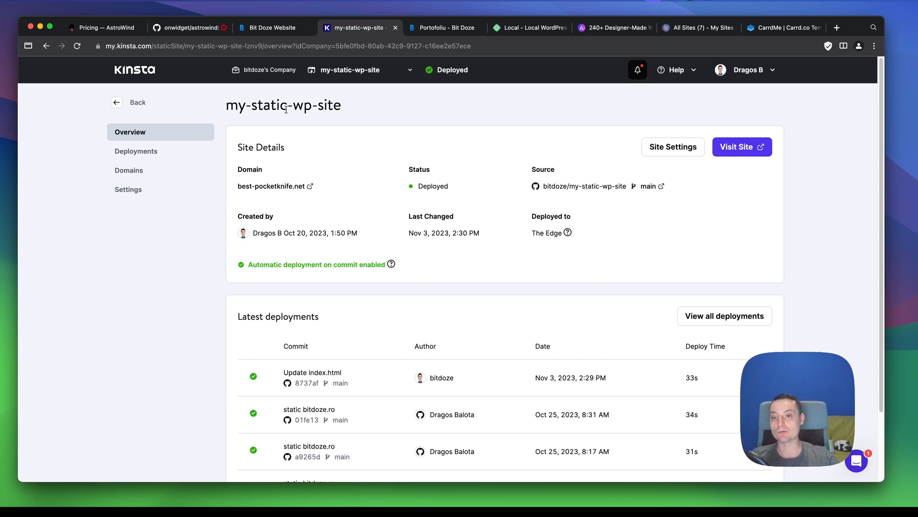
mouse_move(564, 132)
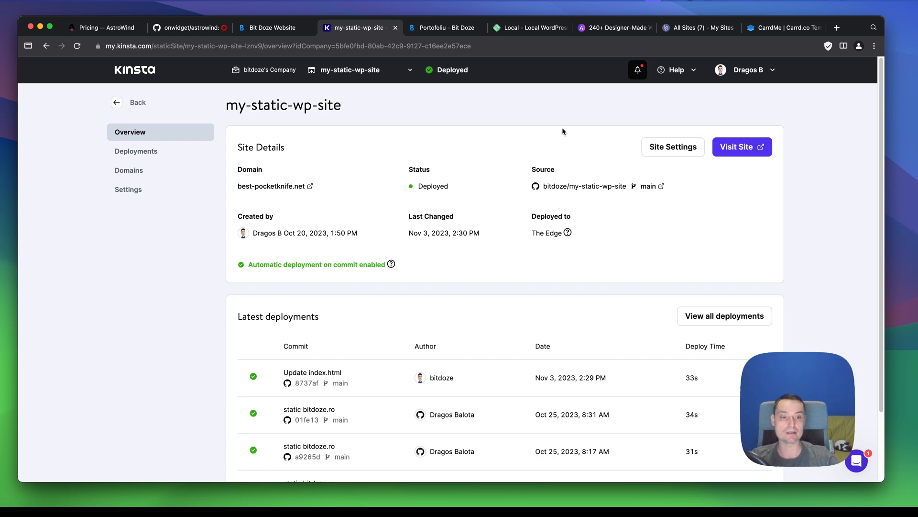
left_click(741, 147)
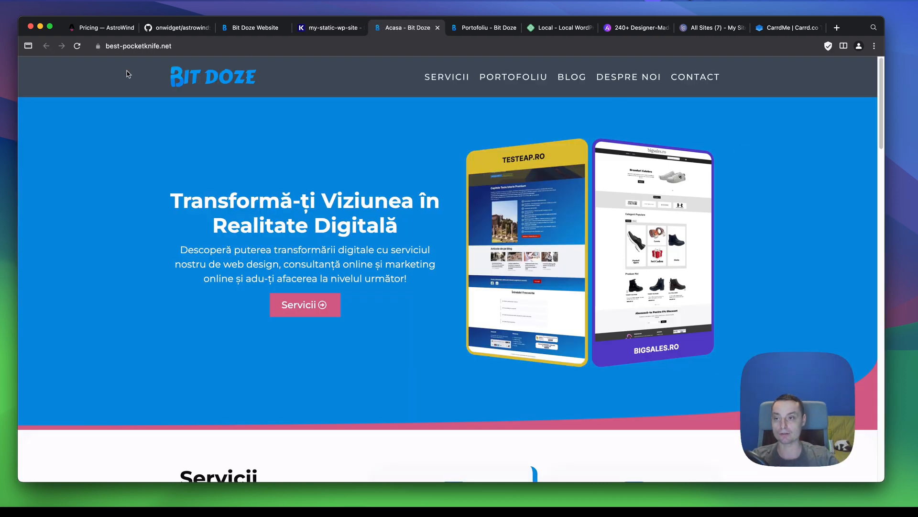
Browse the live Bit Doze home page and end on its Servicii page.
left_click(139, 46)
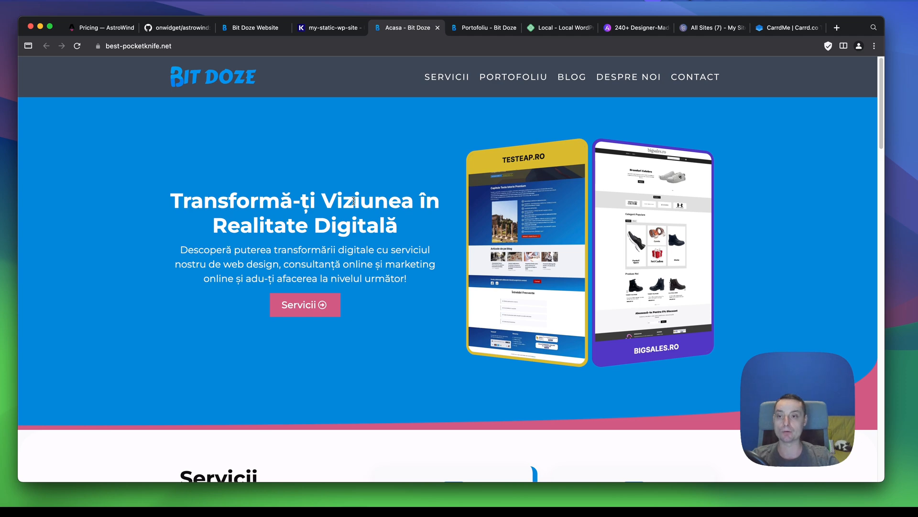
scroll("down", 3)
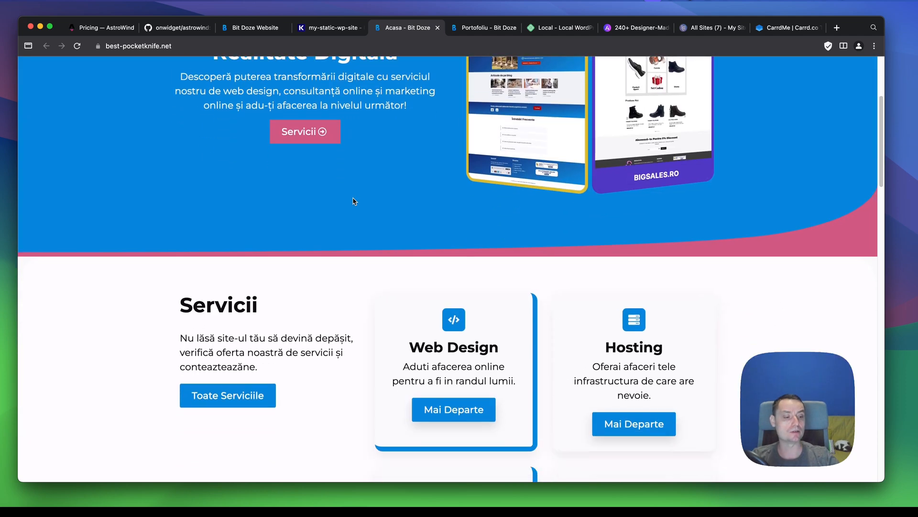
scroll("down", 3)
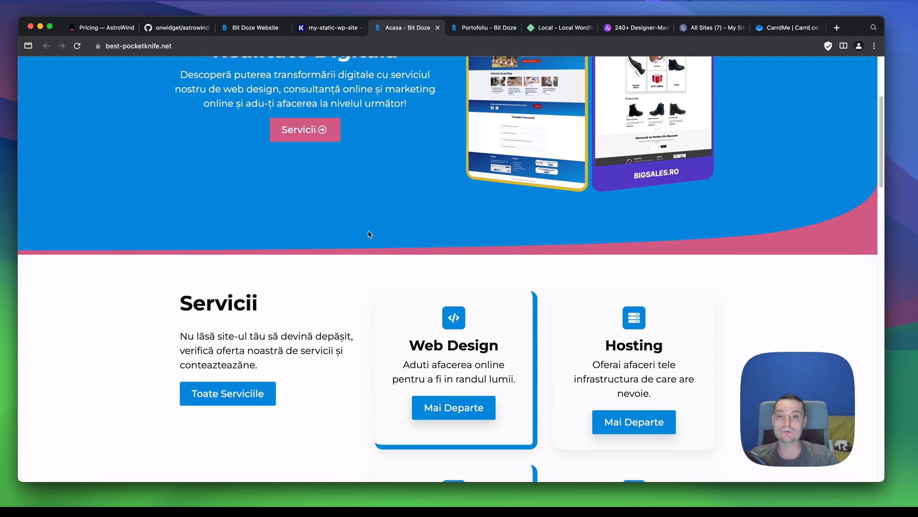
scroll("up", 3)
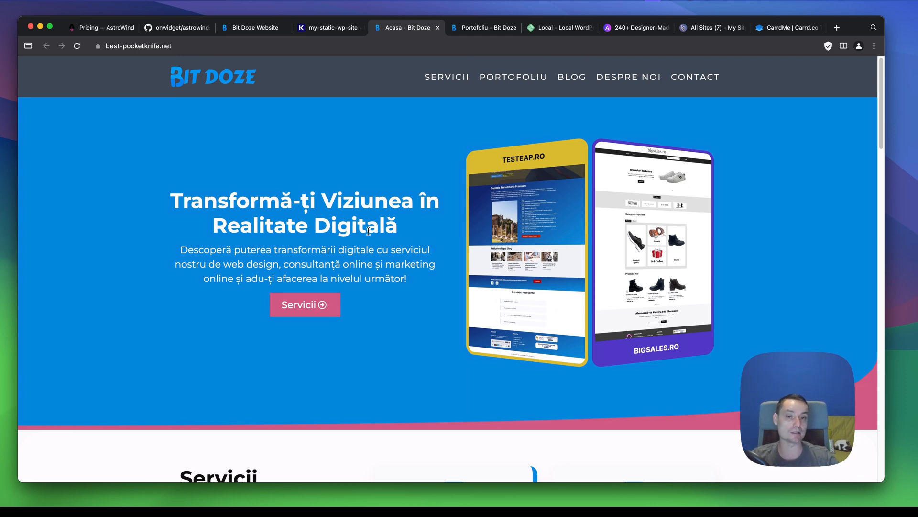
mouse_move(395, 222)
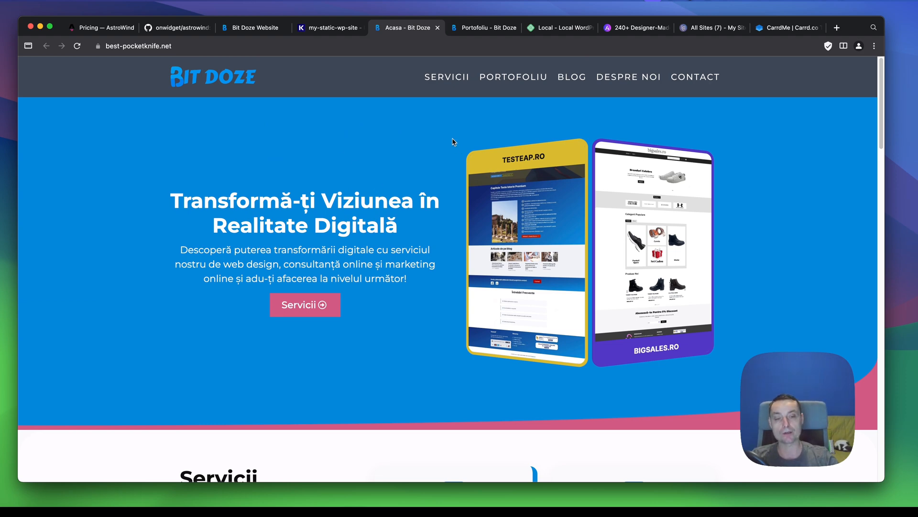
mouse_move(622, 86)
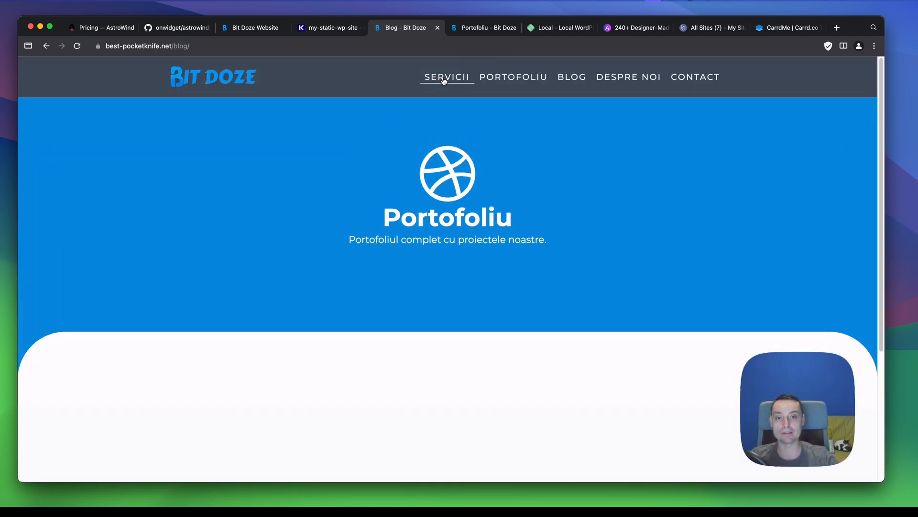
left_click(446, 77)
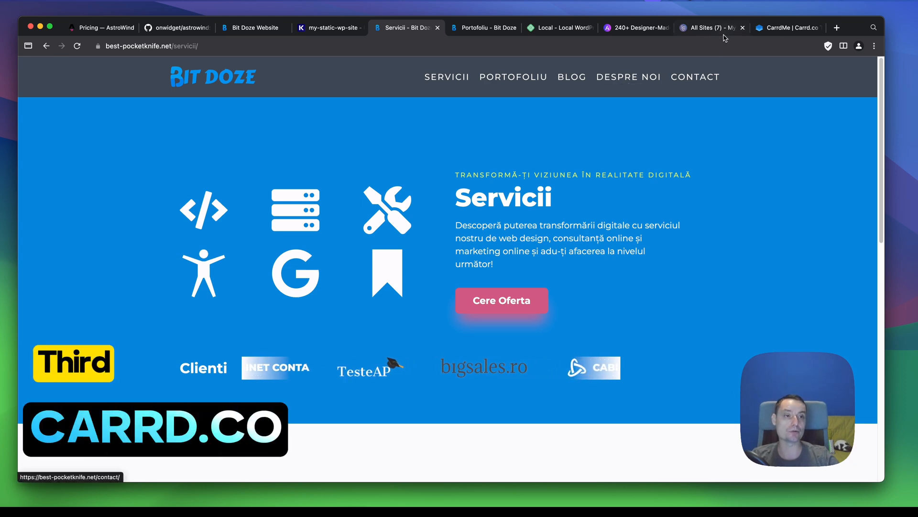
Show the Carrd My Sites dashboard with seven sites and the gift plans link's options.
left_click(707, 27)
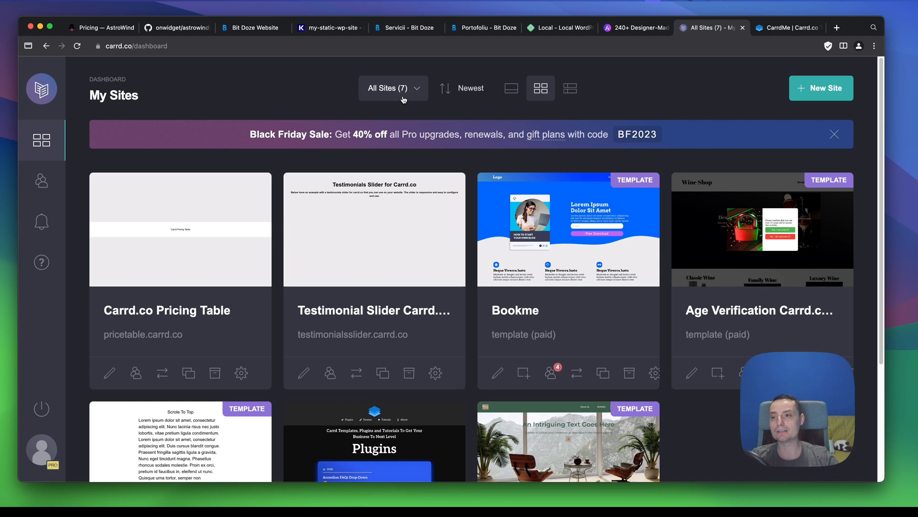
mouse_move(134, 46)
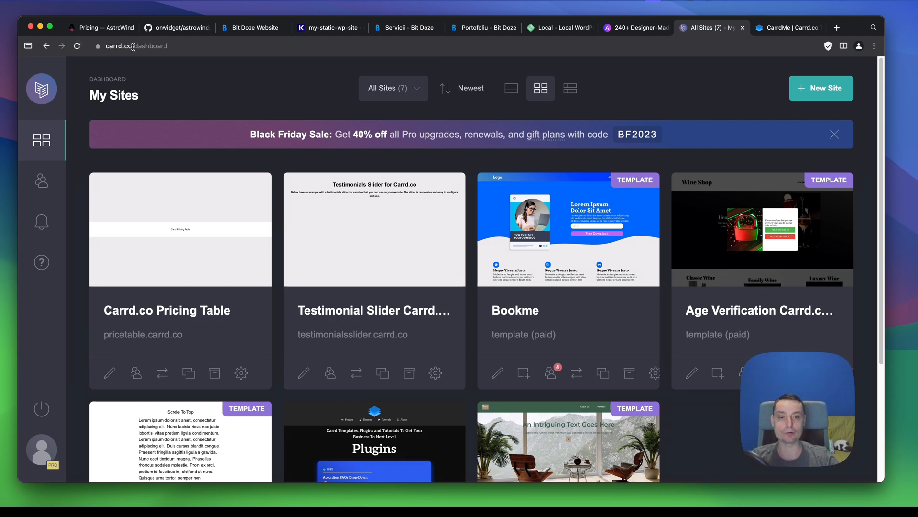
mouse_move(392, 147)
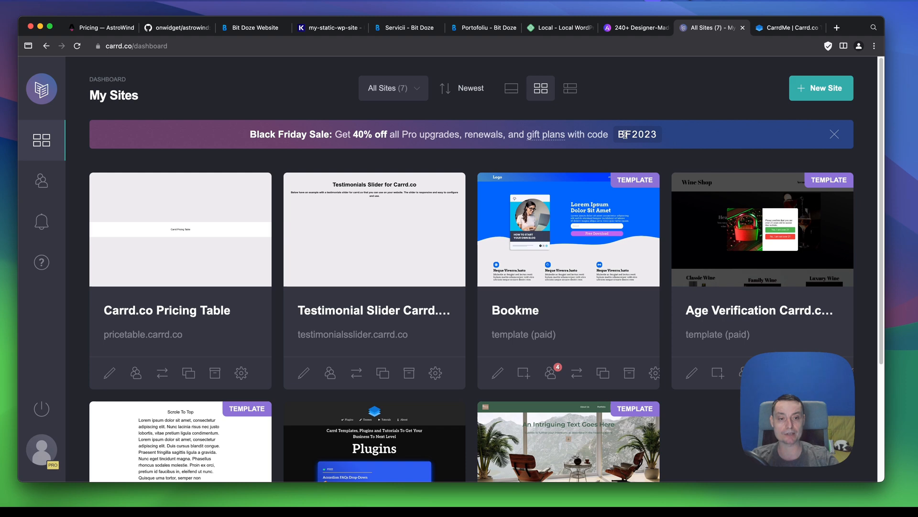
right_click(547, 134)
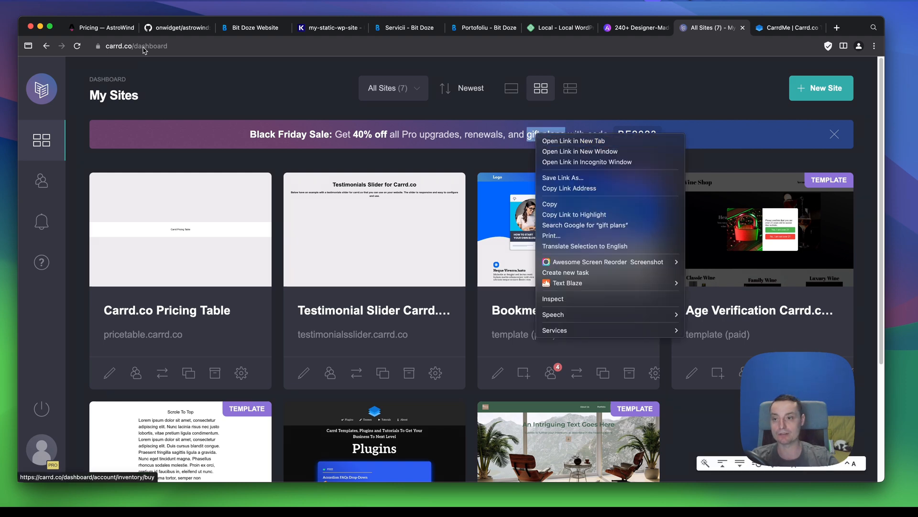
left_click(139, 46)
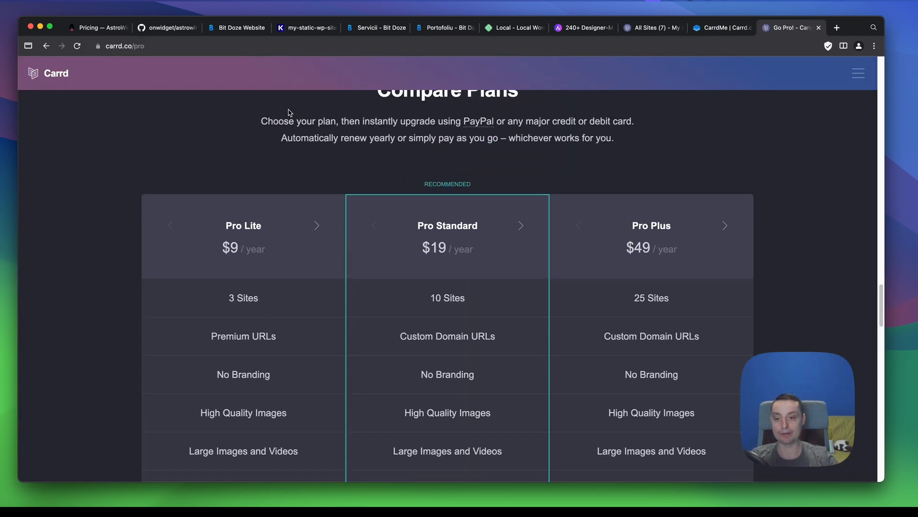
scroll("down", 3)
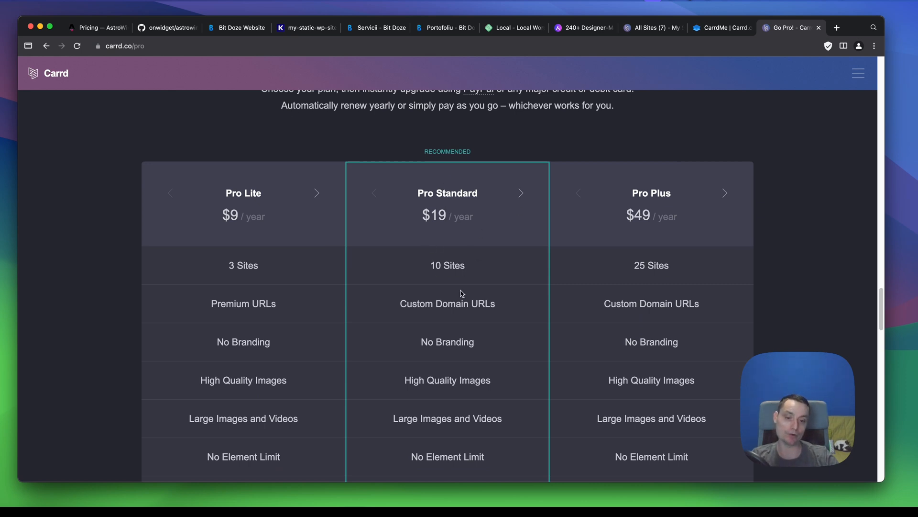
mouse_move(450, 218)
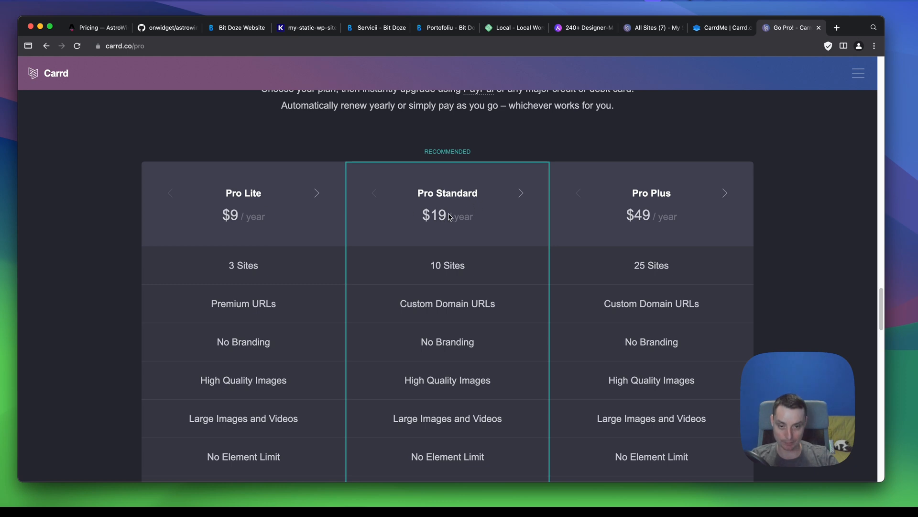
mouse_move(438, 219)
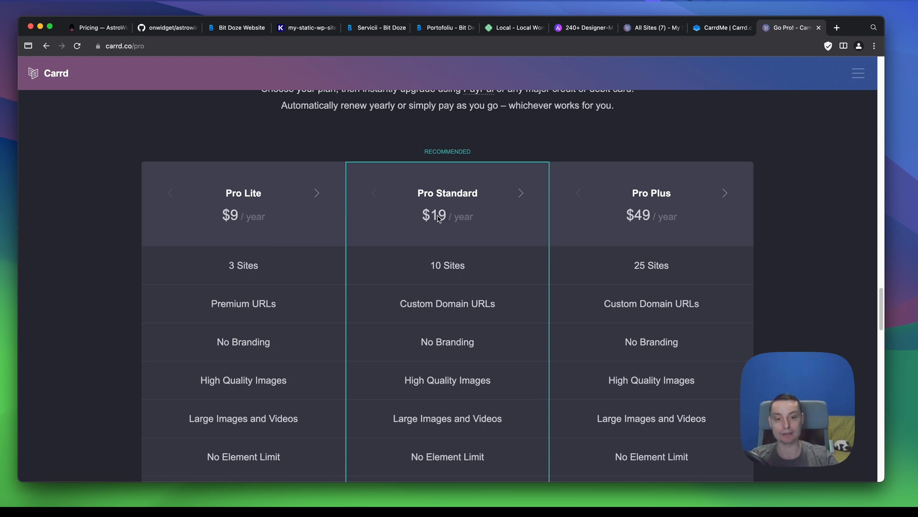
mouse_move(449, 214)
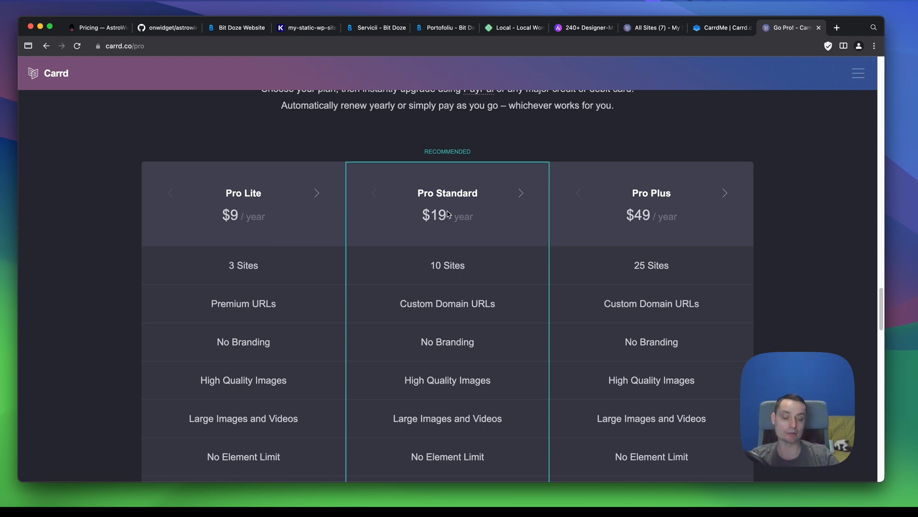
scroll("down", 3)
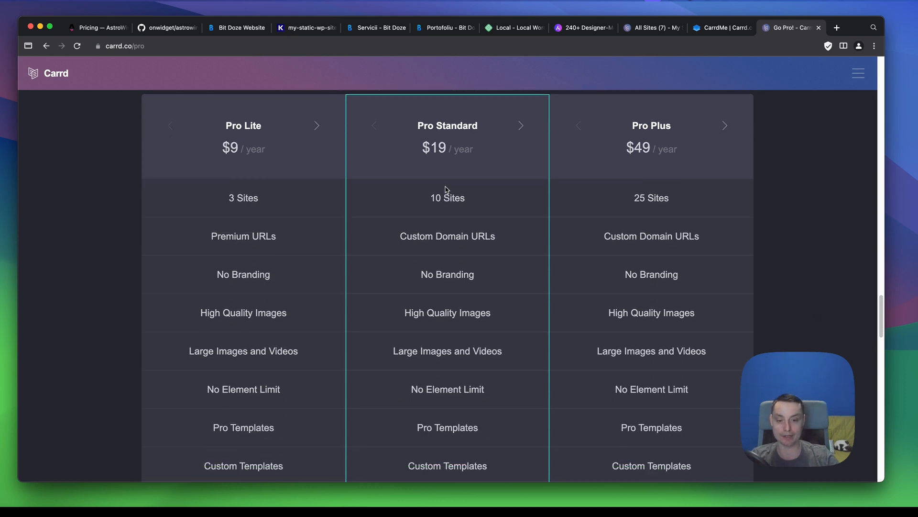
scroll("down", 3)
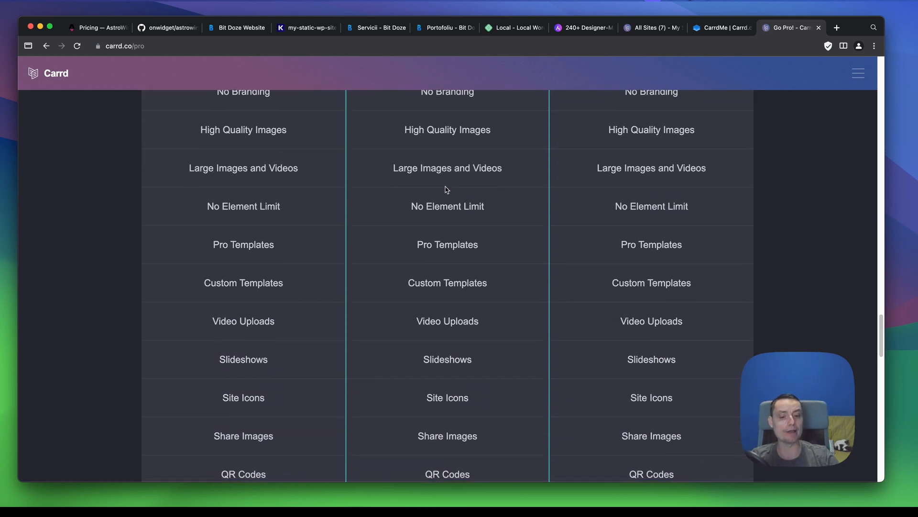
scroll("down", 3)
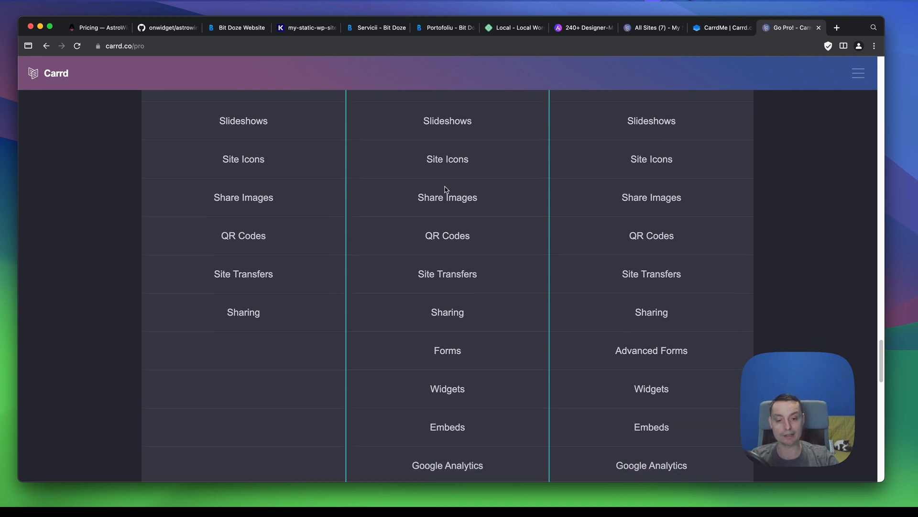
scroll("down", 3)
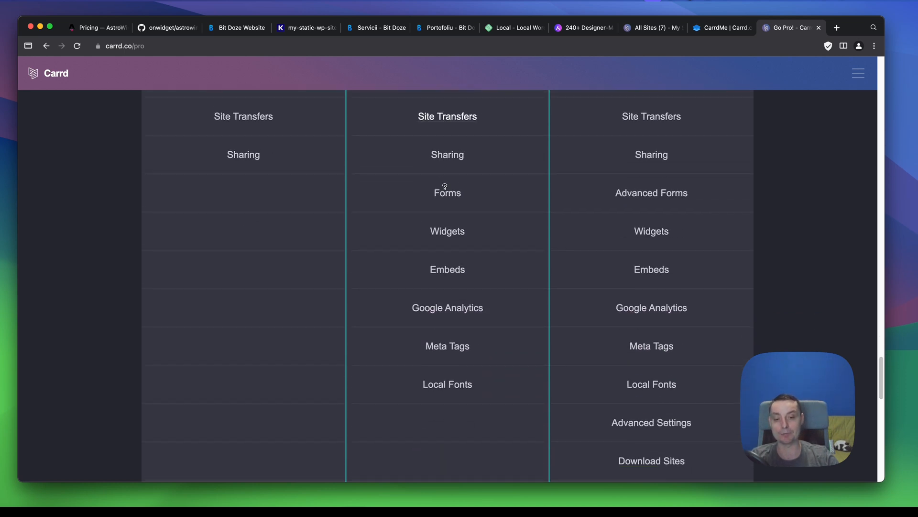
scroll("down", 3)
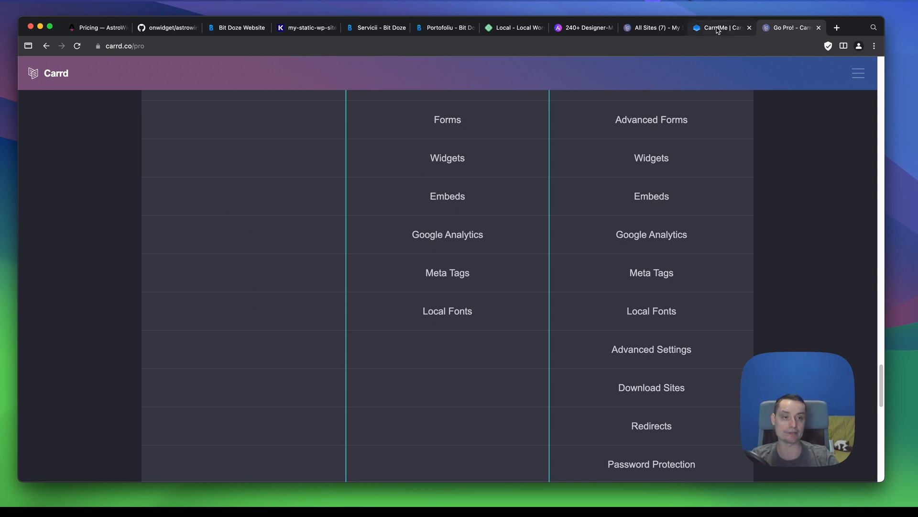
Scroll CarrdMe's Plugins and Themes sections down to the free BookMe Carrd theme.
left_click(717, 28)
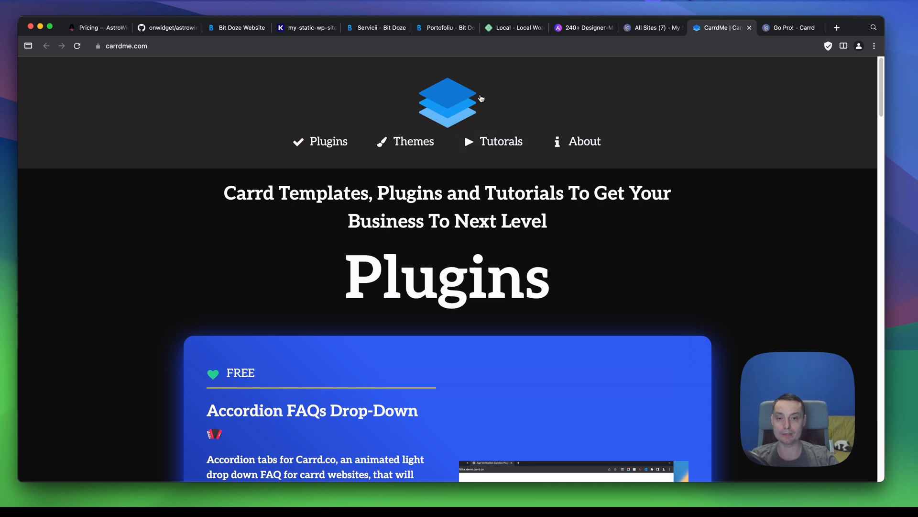
scroll("down", 3)
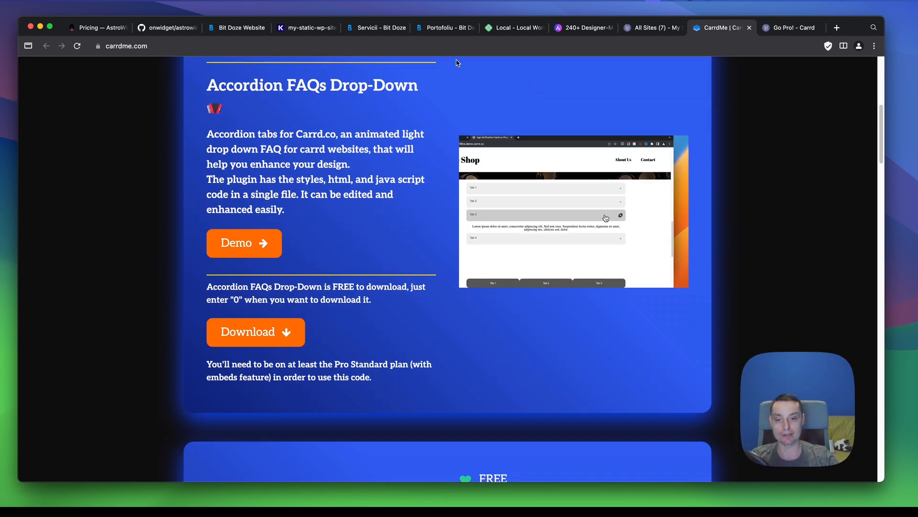
scroll("down", 3)
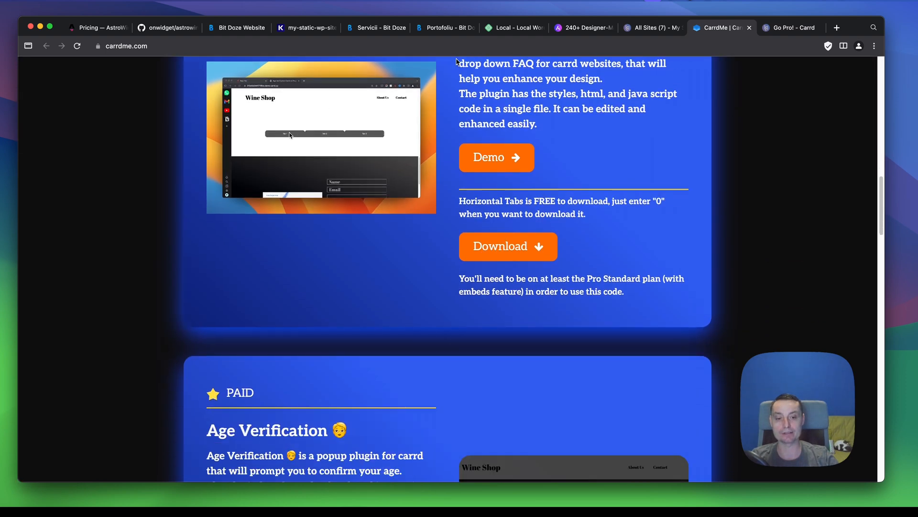
scroll("down", 3)
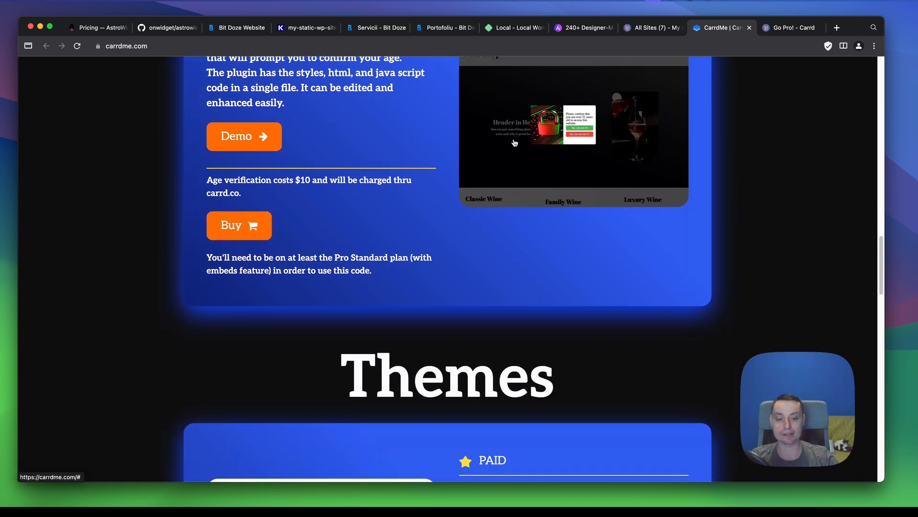
scroll("down", 3)
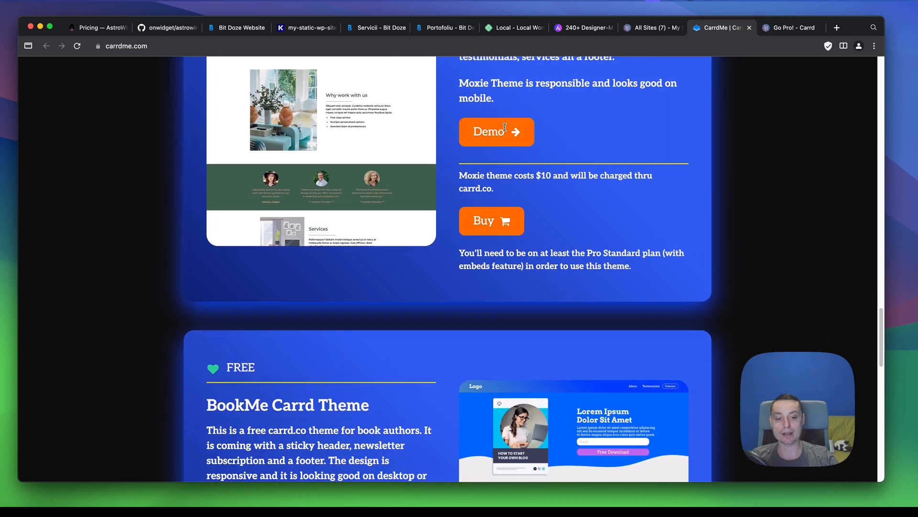
scroll("down", 3)
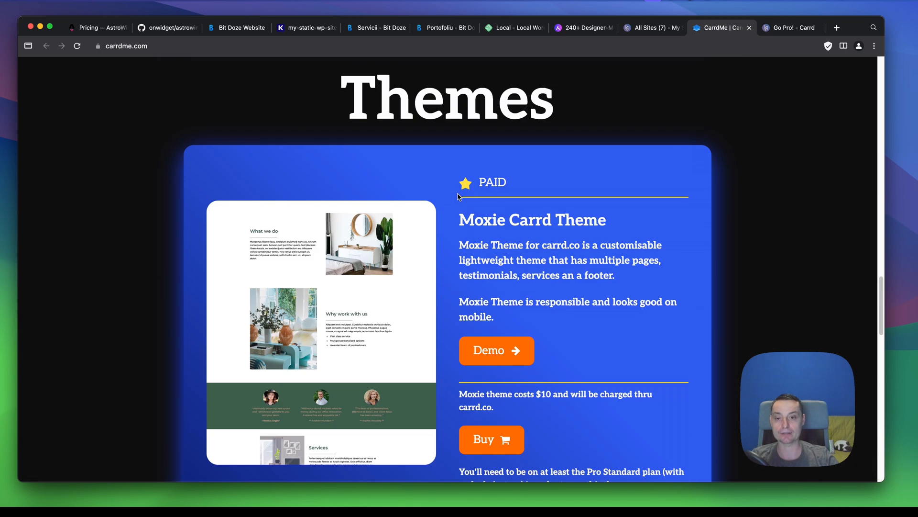
scroll("down", 3)
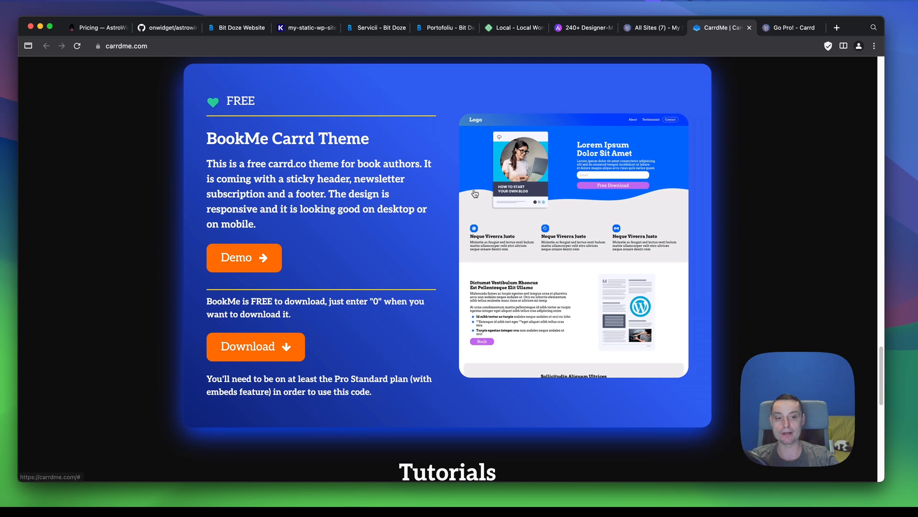
View the BookMe theme's live demo, jumping to its Testimonials section.
left_click(244, 257)
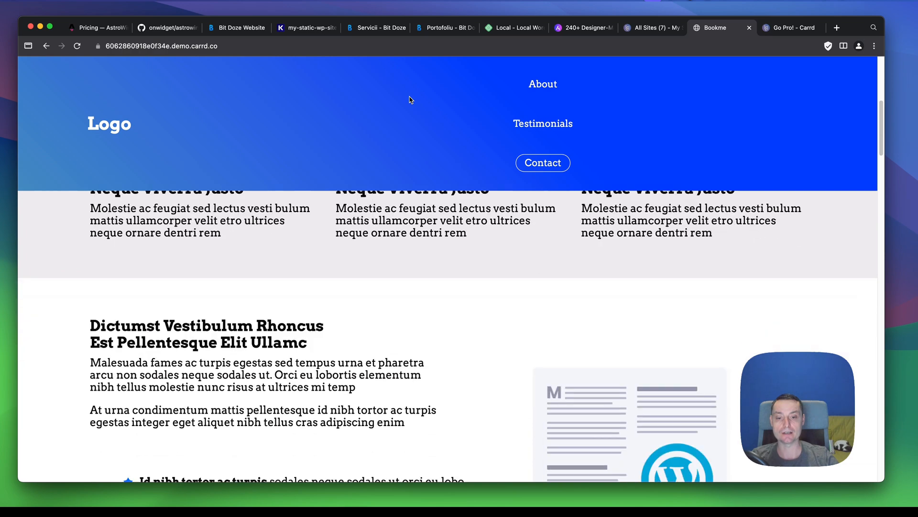
scroll("down", 3)
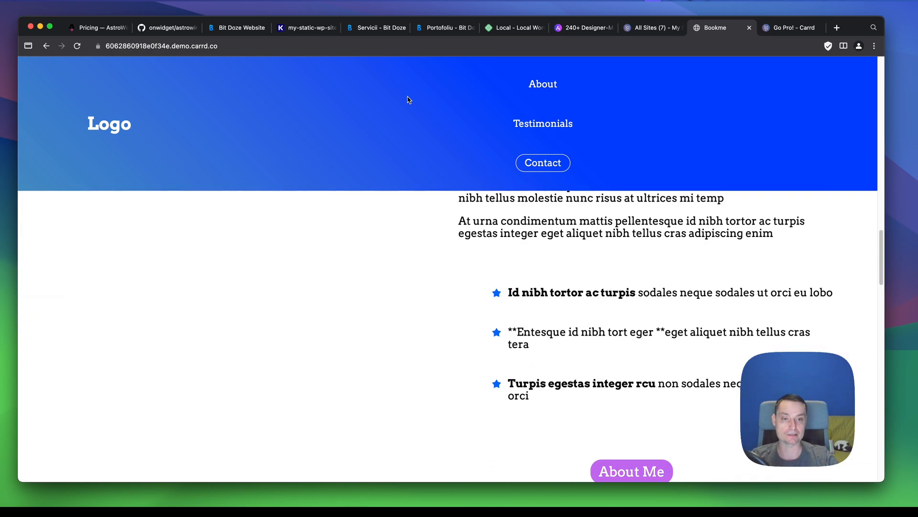
left_click(543, 123)
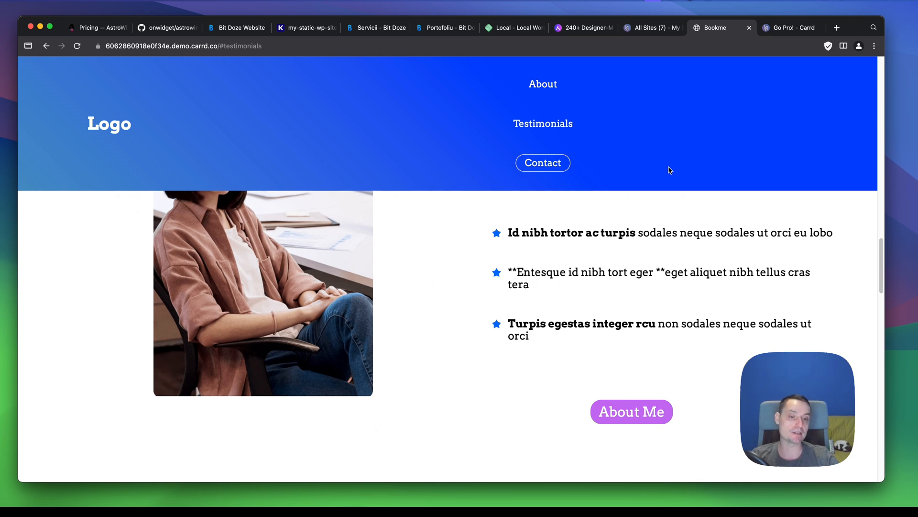
mouse_move(723, 94)
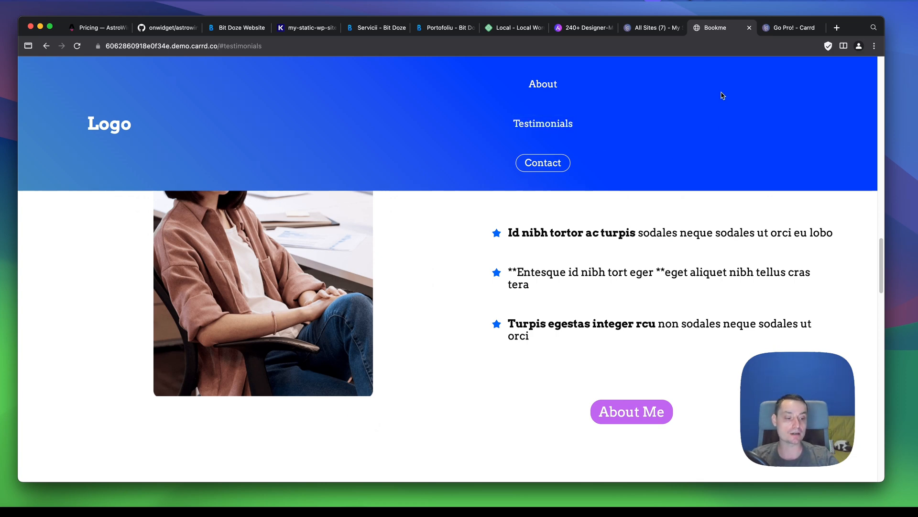
mouse_move(712, 94)
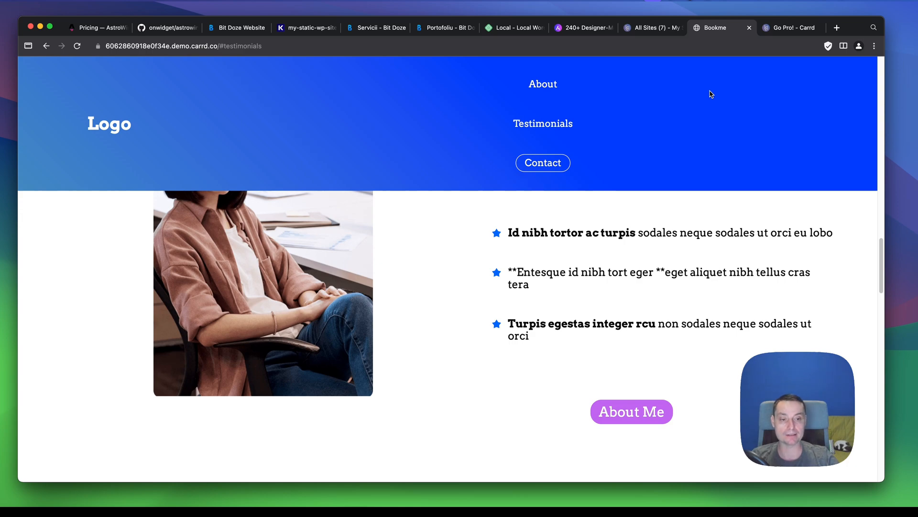
scroll("down", 3)
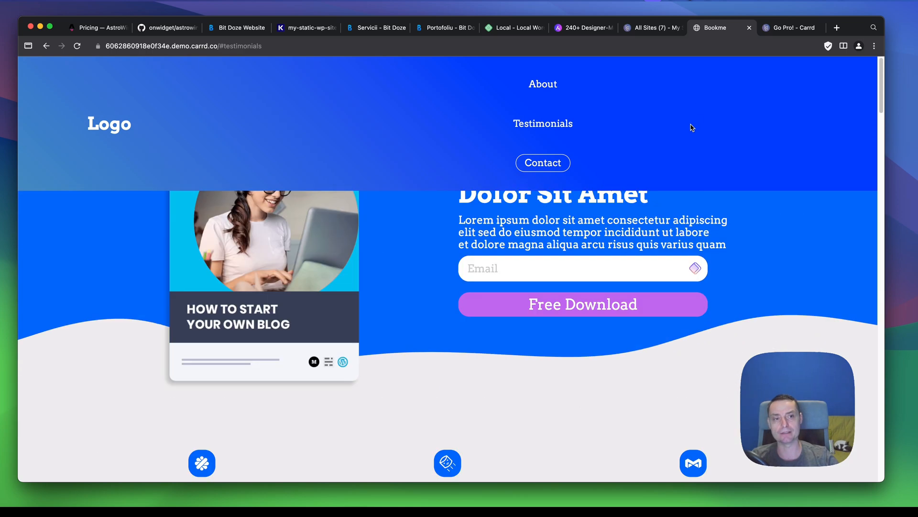
From the All Sites dashboard, start editing the Carrd.co Pricing Table site.
left_click(652, 27)
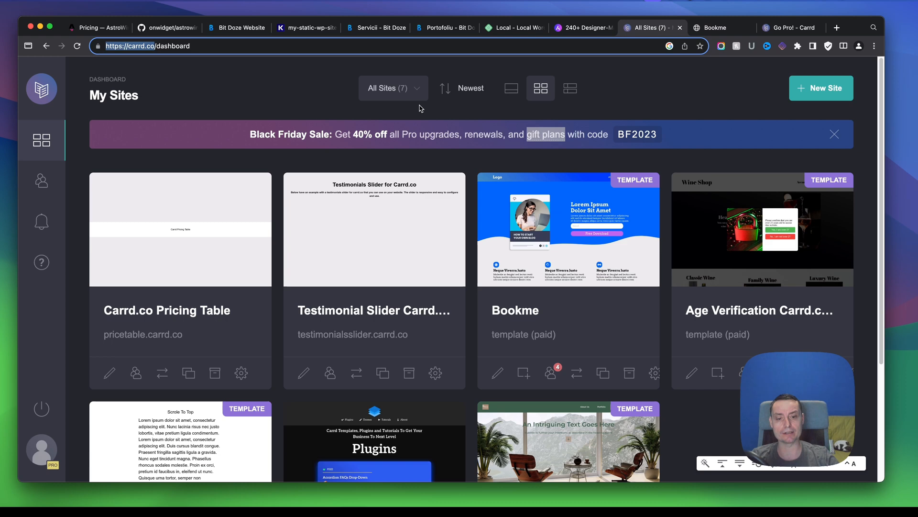
mouse_move(111, 377)
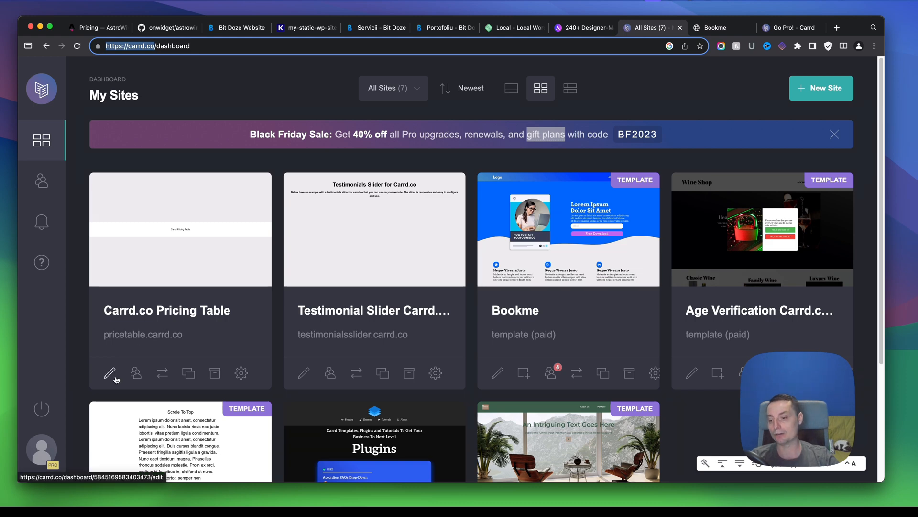
left_click(109, 373)
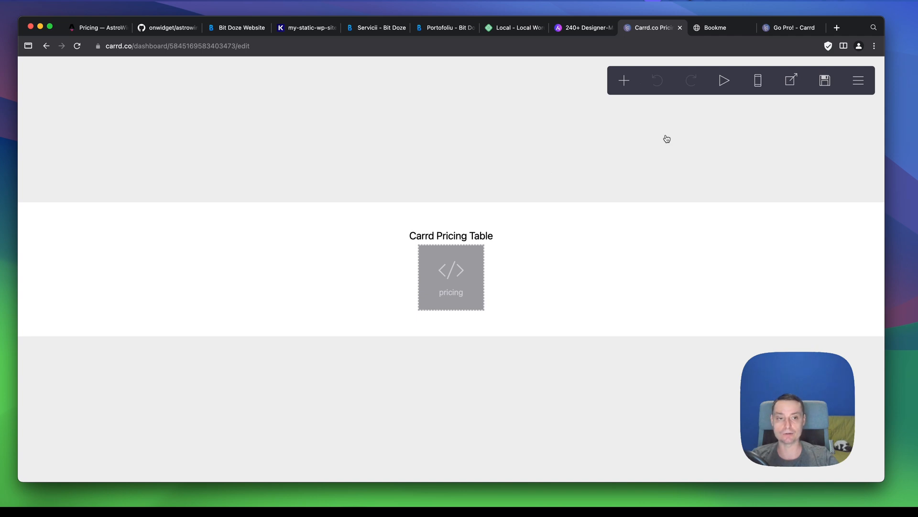
Show the list of element types that can be added to the Pricing Table site.
left_click(624, 80)
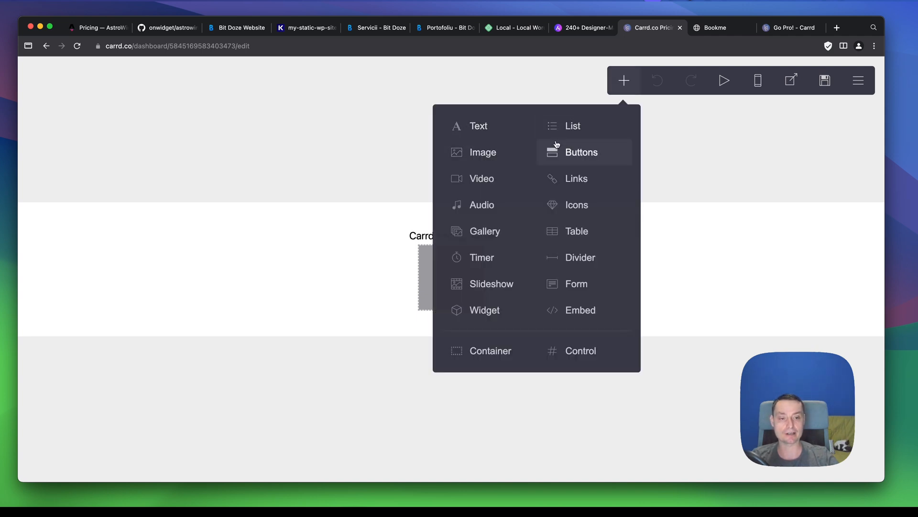
mouse_move(565, 170)
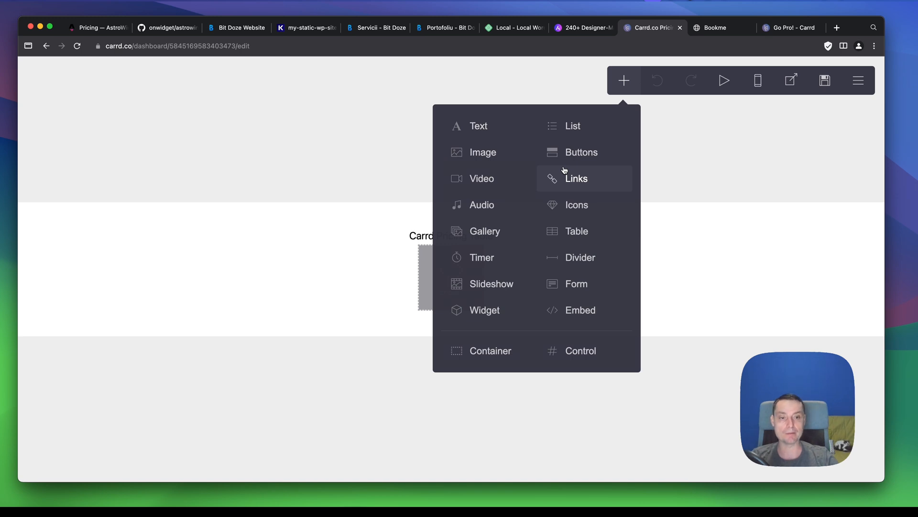
mouse_move(474, 152)
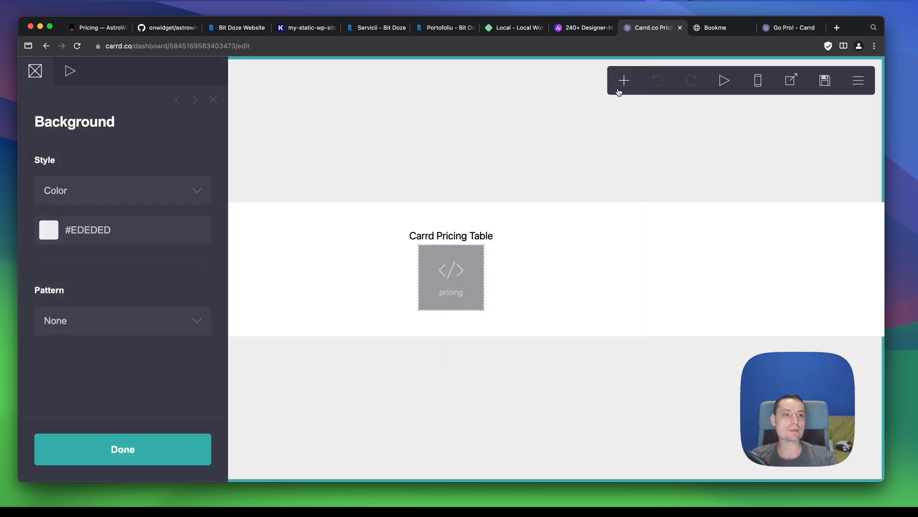
mouse_move(603, 142)
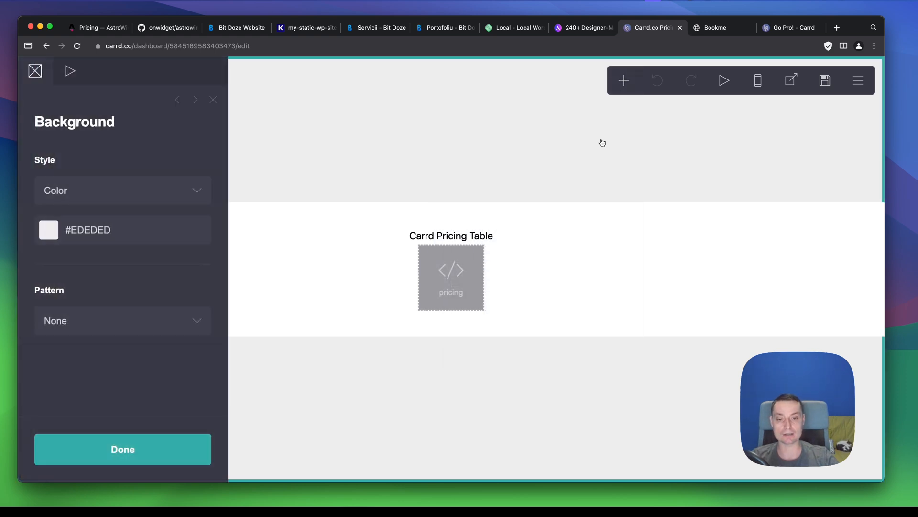
mouse_move(600, 143)
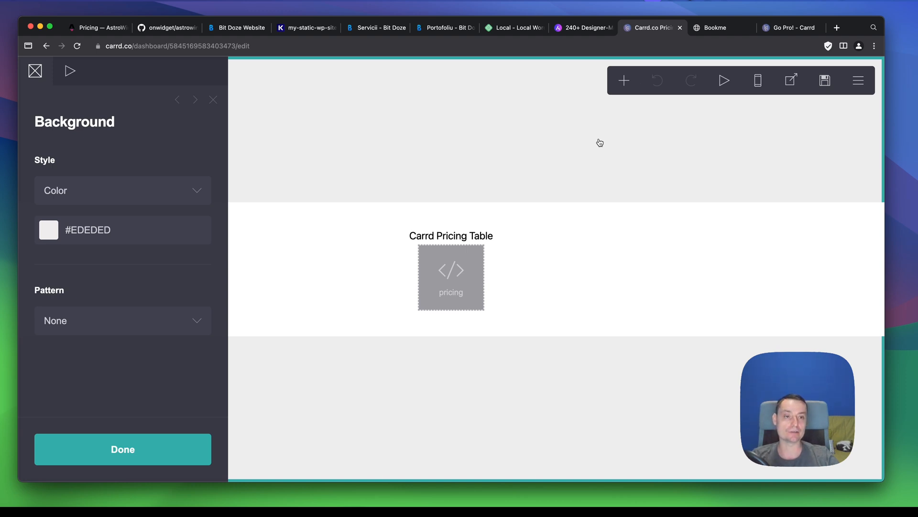
mouse_move(492, 157)
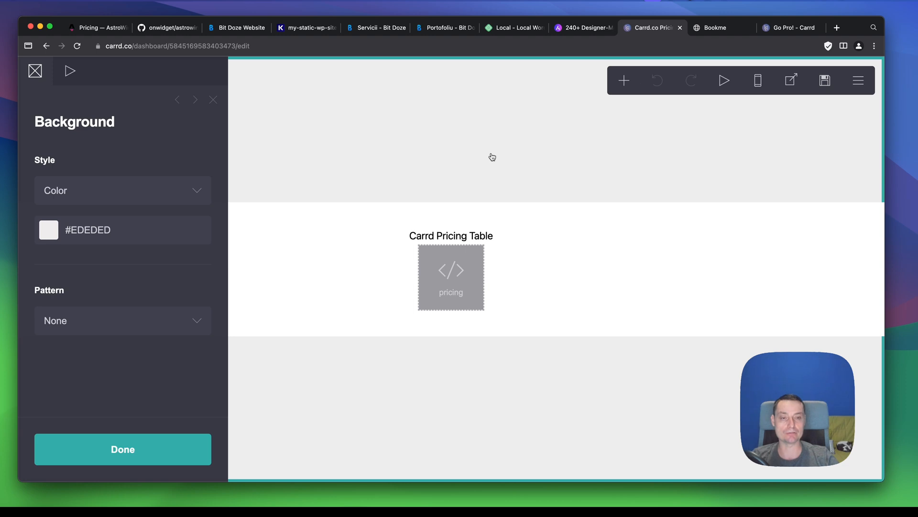
mouse_move(466, 153)
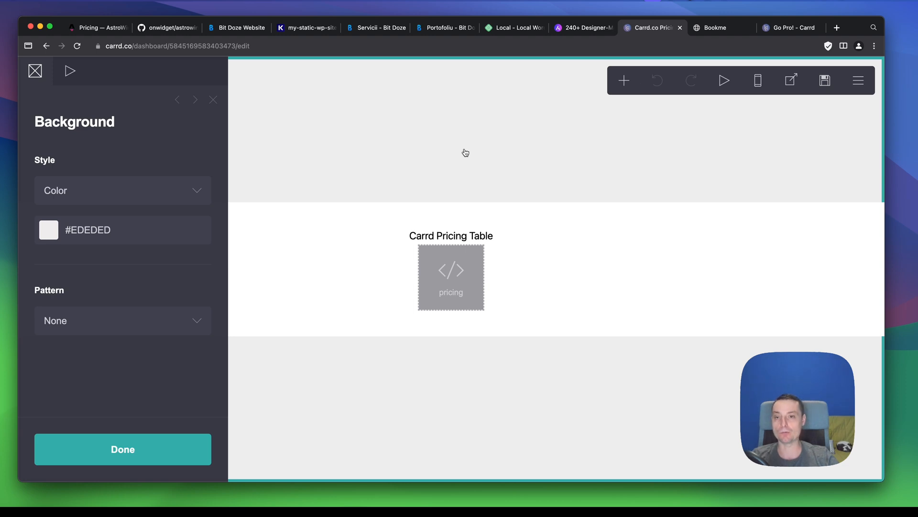